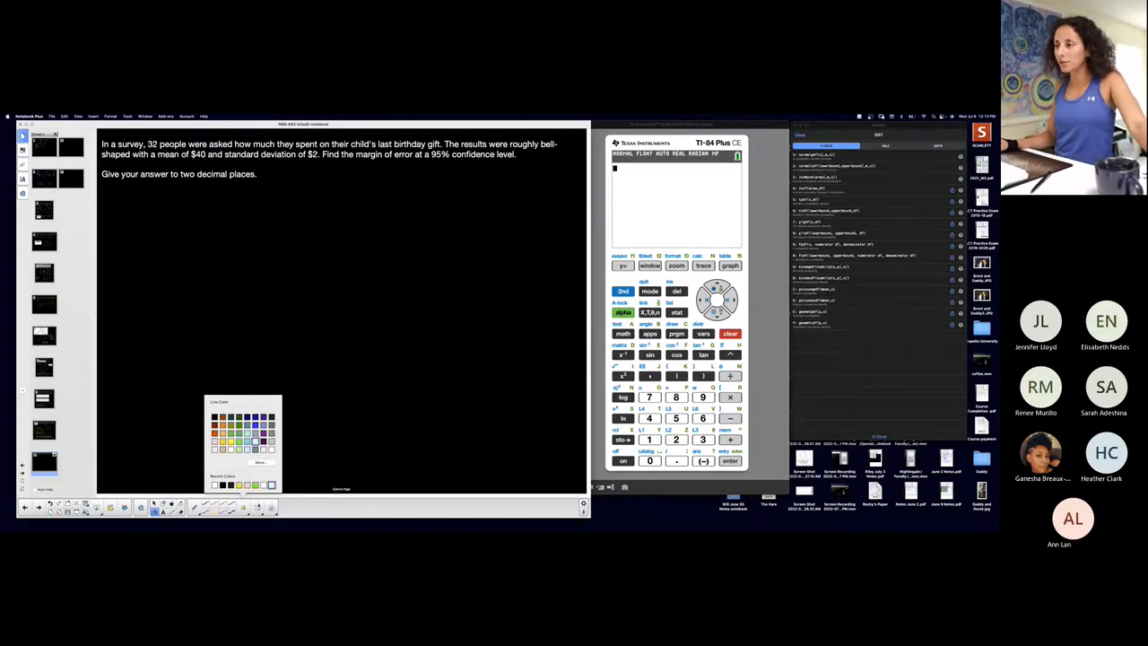
Return to the worked chocolate-chip cookie page with the 90% interval (15.9, 16.5)
left_click(194, 509)
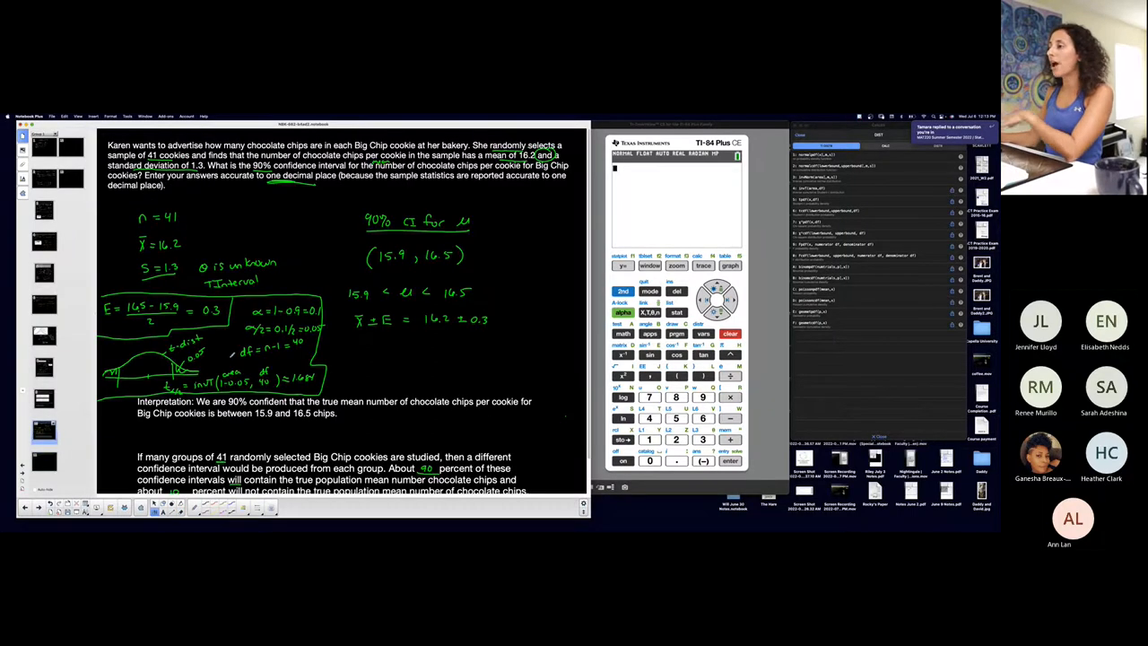
Underline 32 people, $40 and $2 and write n = 32 and x̄ = 40
scroll("down", 3)
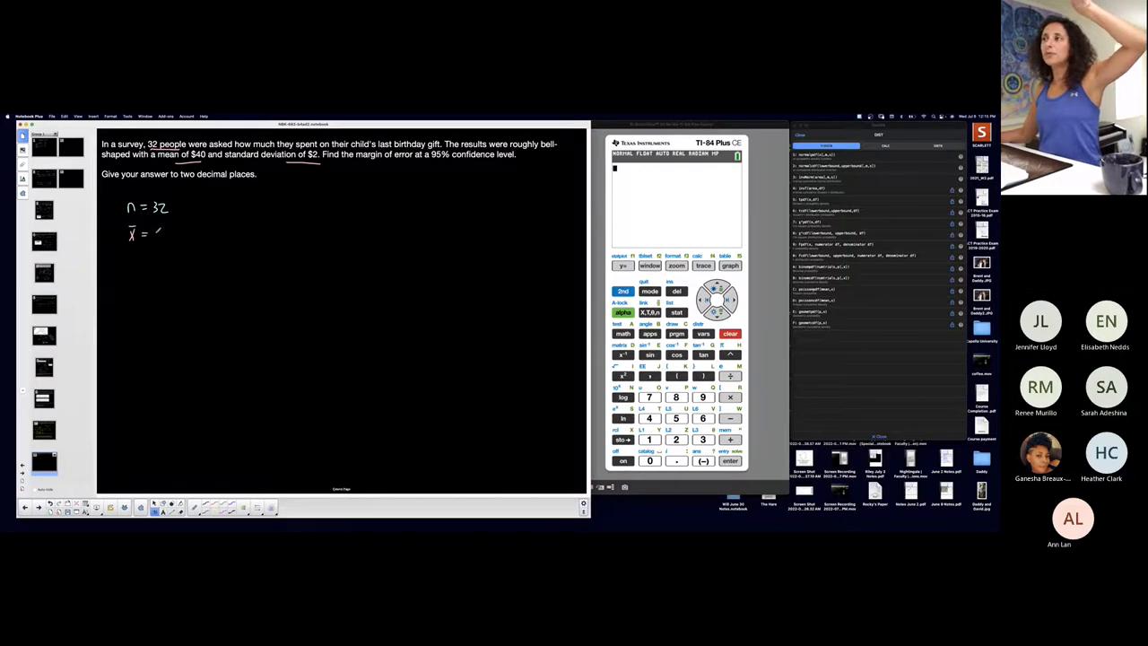
type("40")
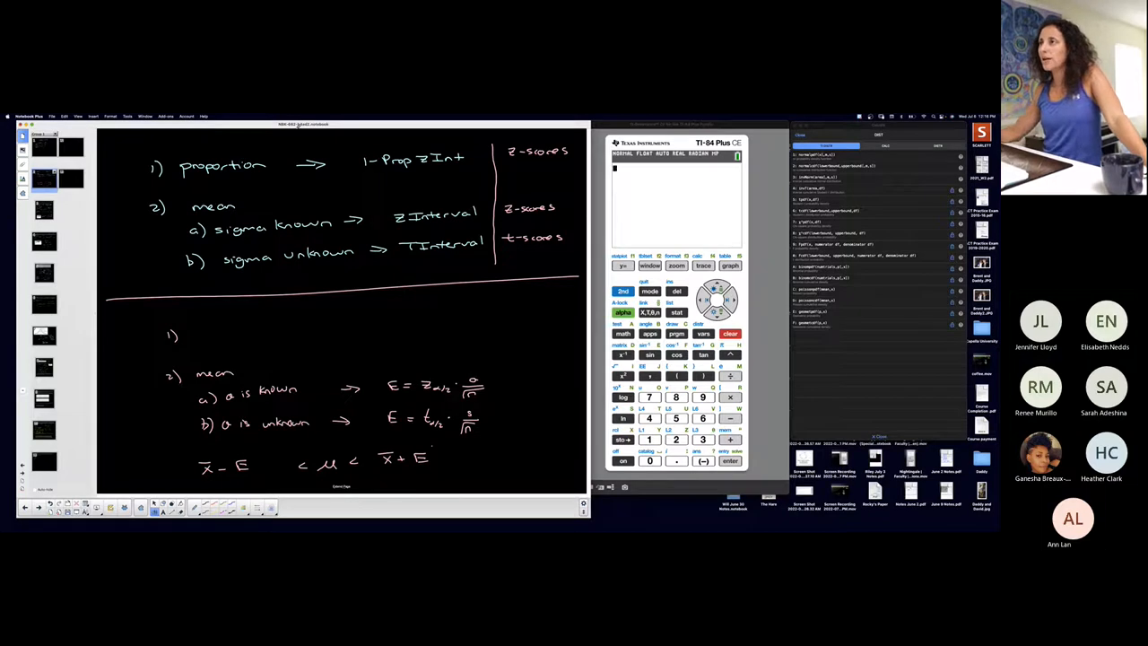
Review the ZInterval vs TInterval summary and note s = 2, σ unknown on the problem page
type("CI")
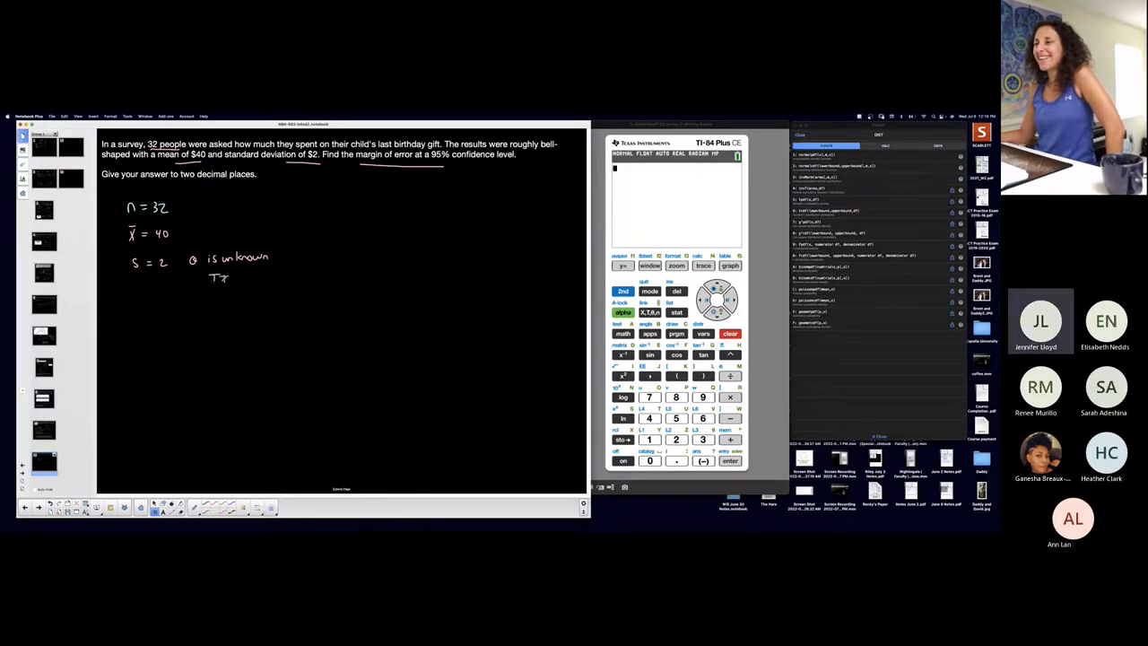
Write TInterval under 'σ is unknown' and note 95% C.I beside the problem
type("TInterval")
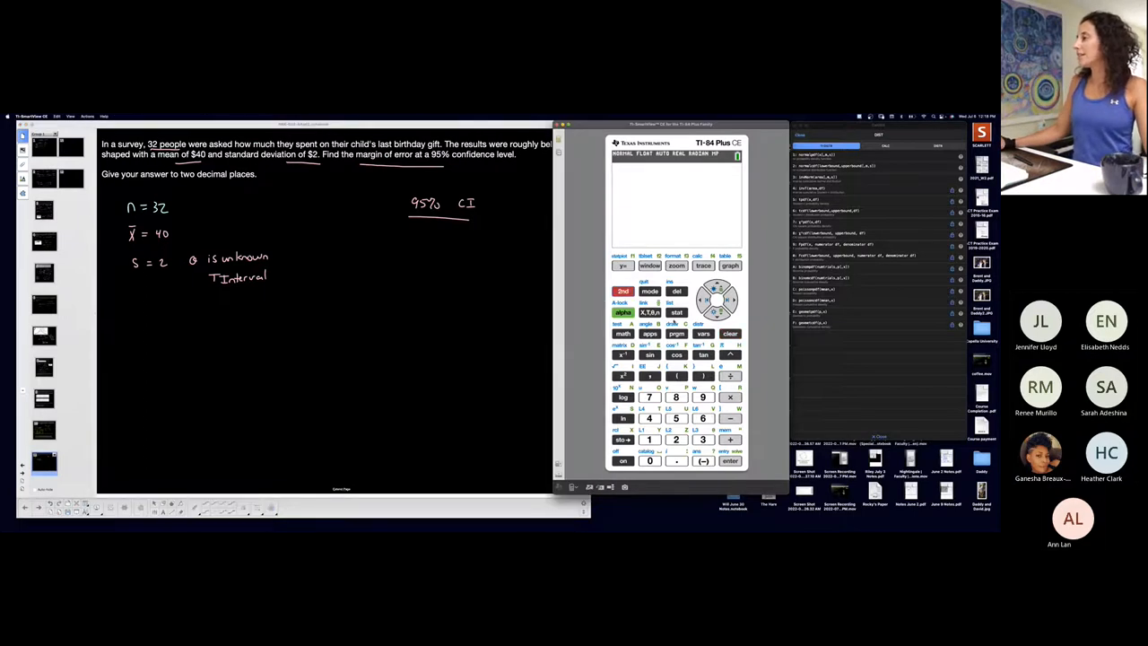
From STAT TESTS choose 8:TInterval on the calculator emulator
left_click(703, 334)
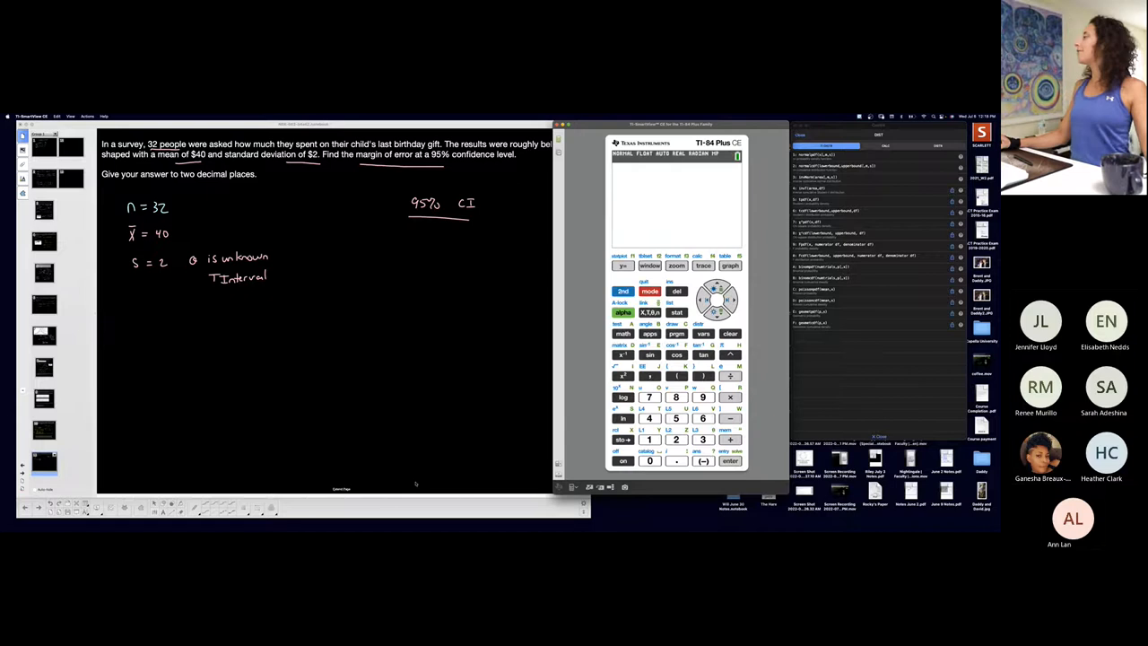
left_click(676, 312)
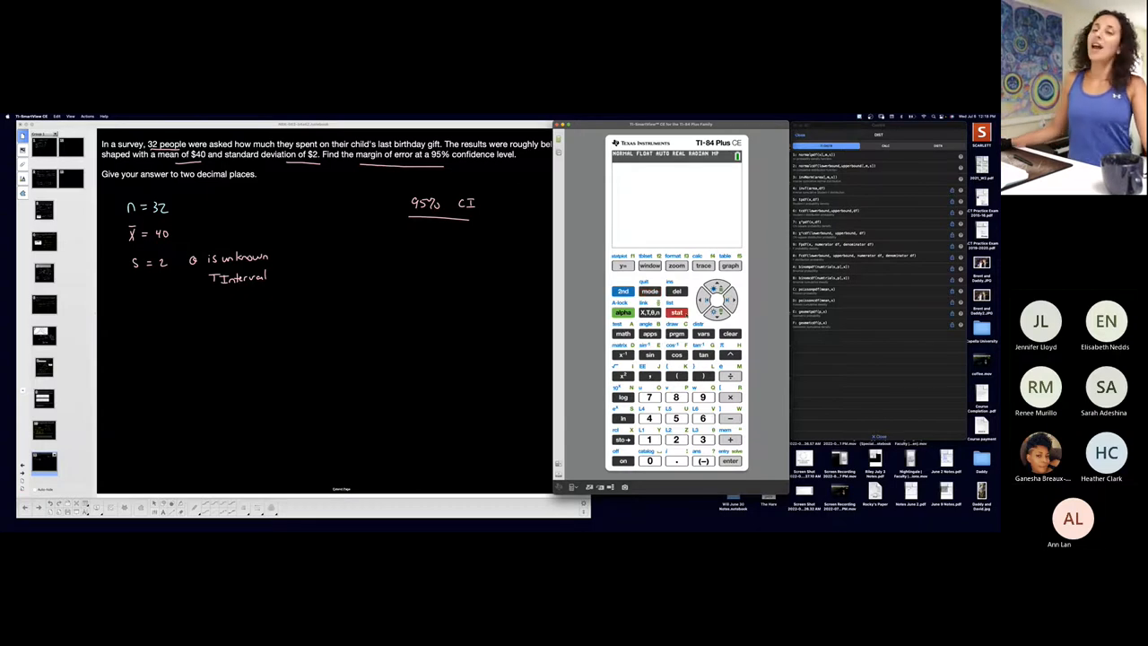
left_click(676, 312)
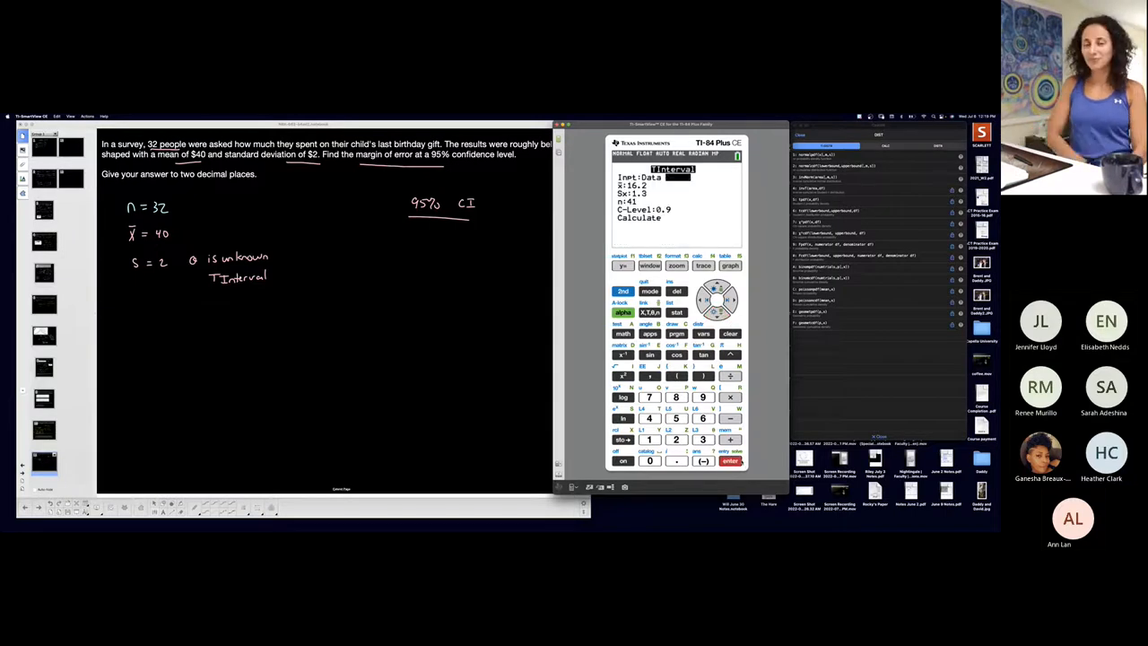
Set Inpt to Stats with x̄ = 40, Sx = 2, n = 32 and C-Level .95
left_click(678, 177)
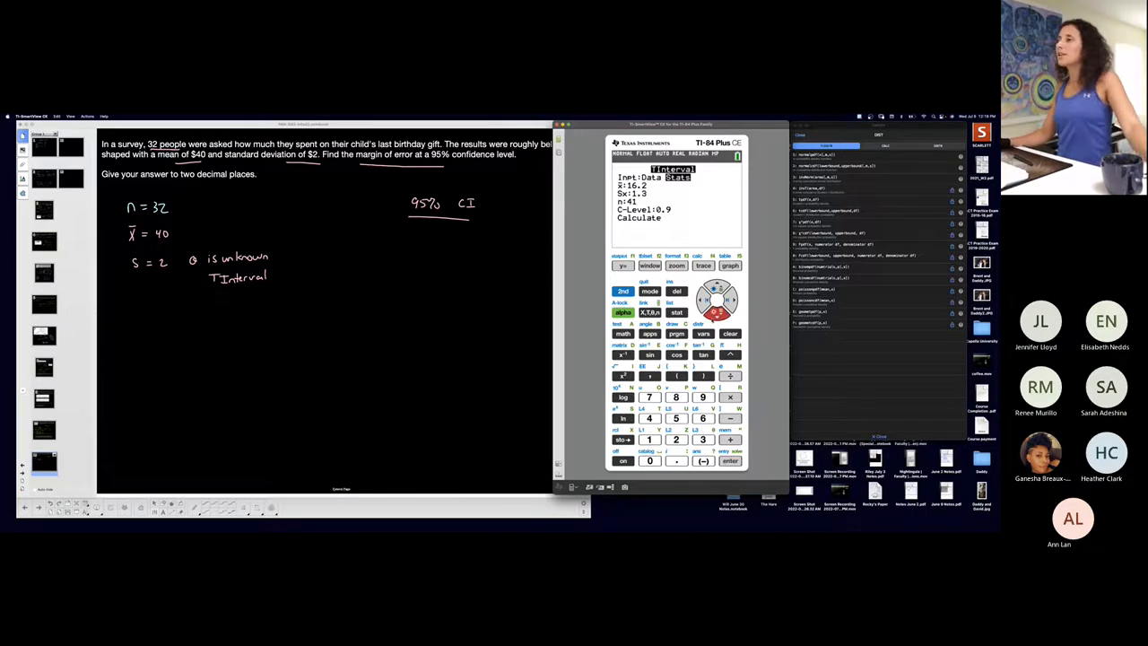
left_click(650, 418)
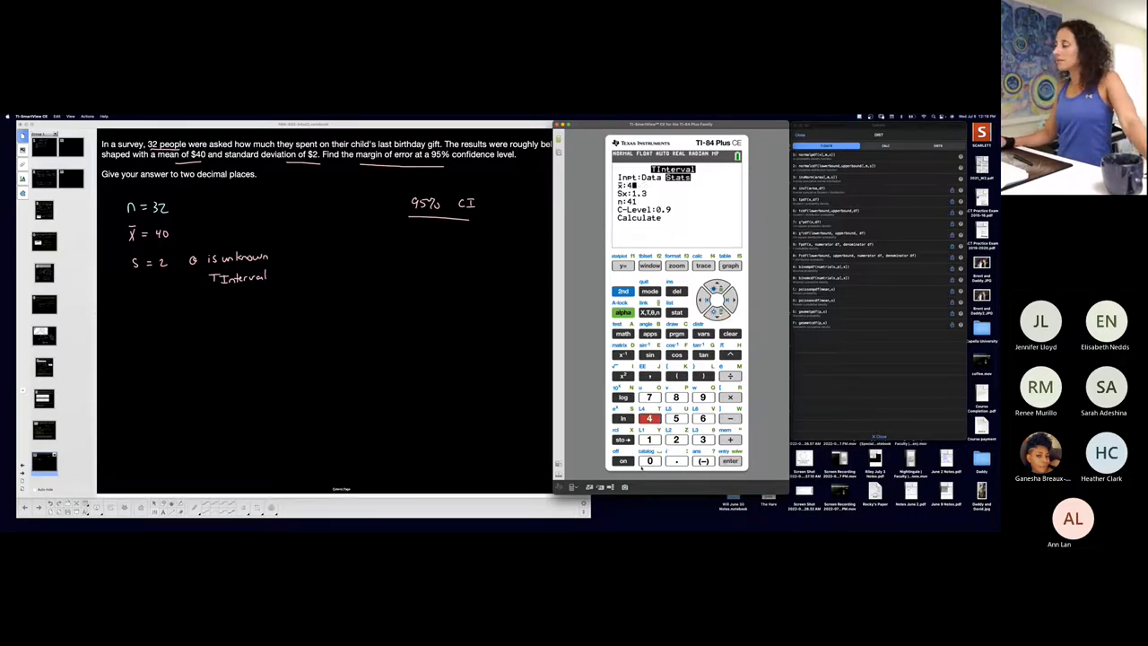
left_click(715, 312)
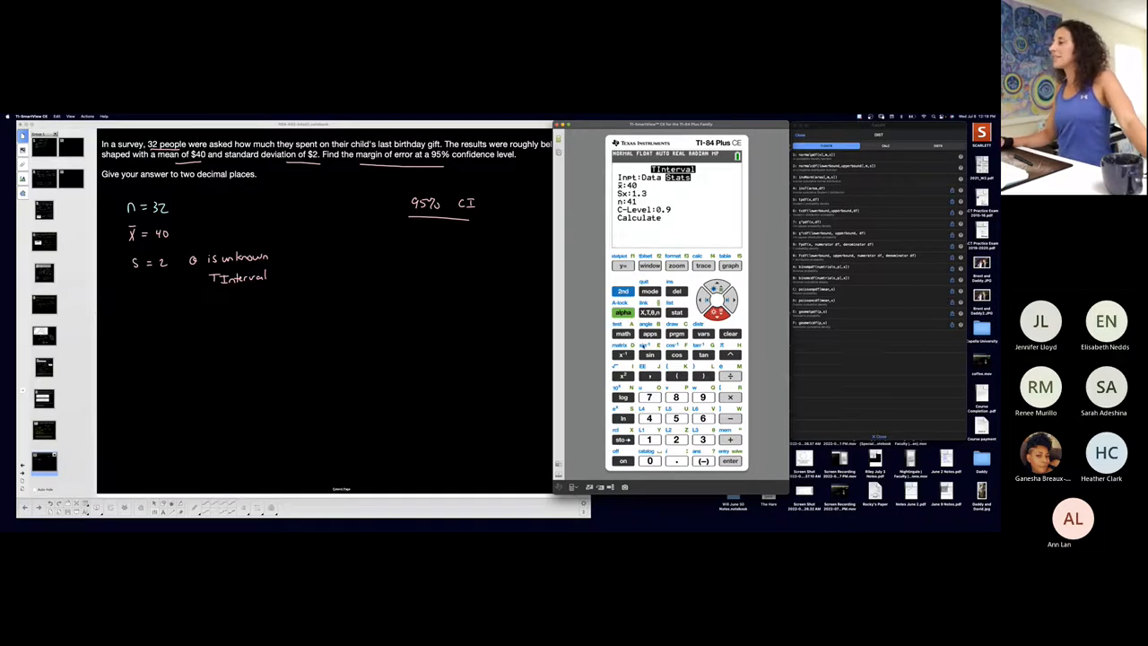
left_click(676, 440)
type("32")
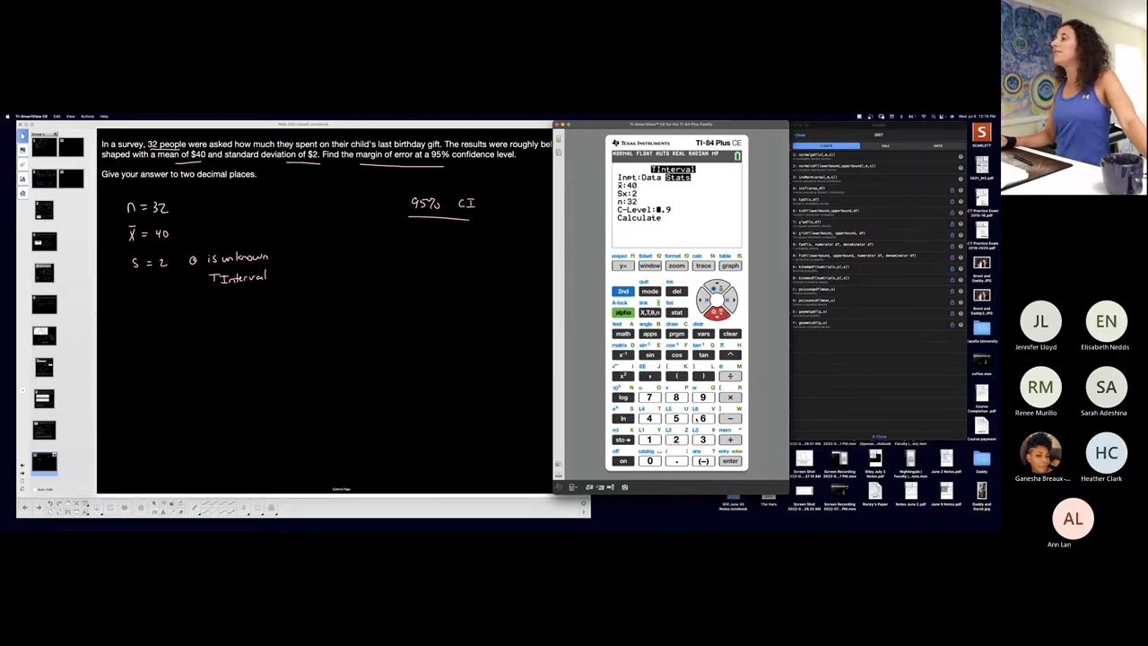
left_click(703, 396)
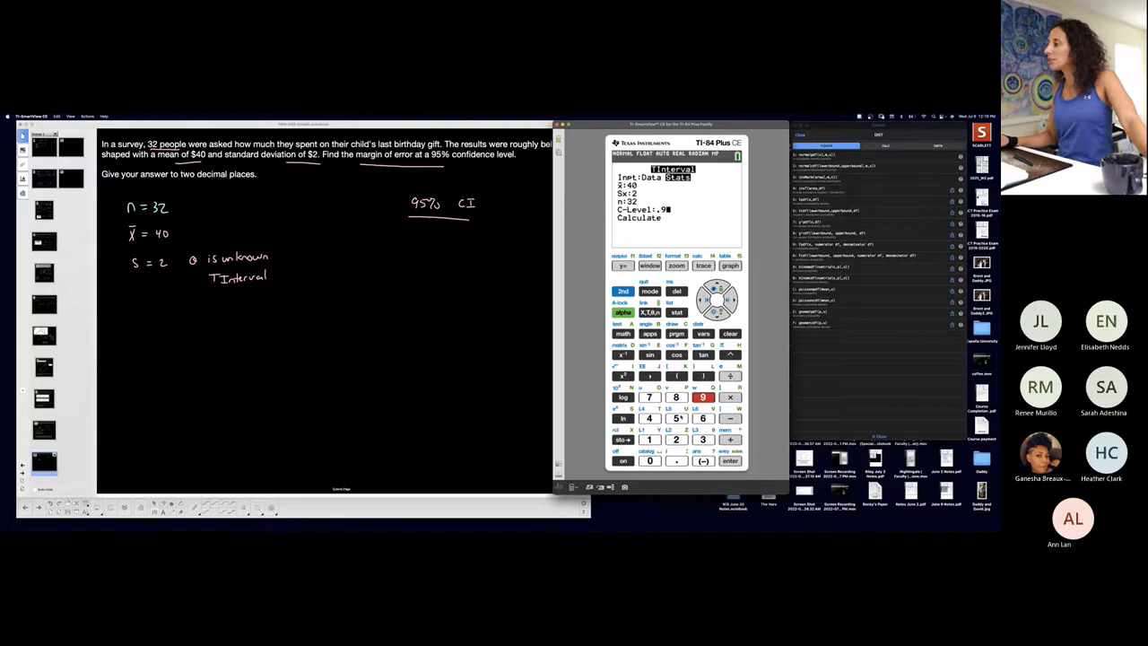
left_click(677, 418)
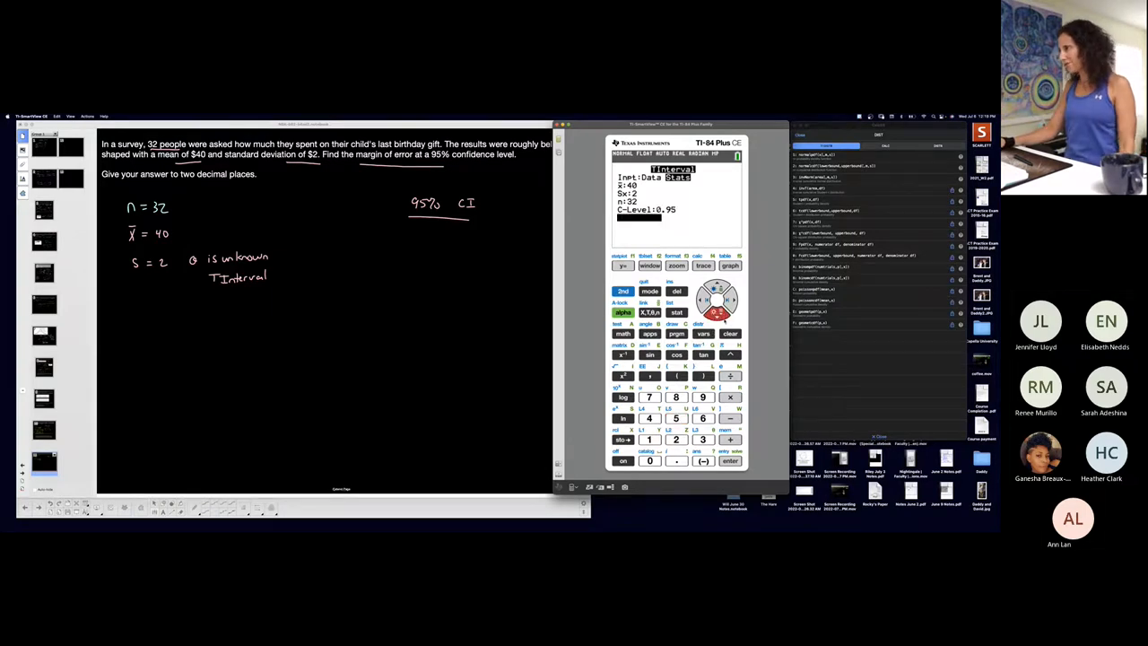
Calculate the TInterval, giving (39.279, 40.721)
left_click(730, 459)
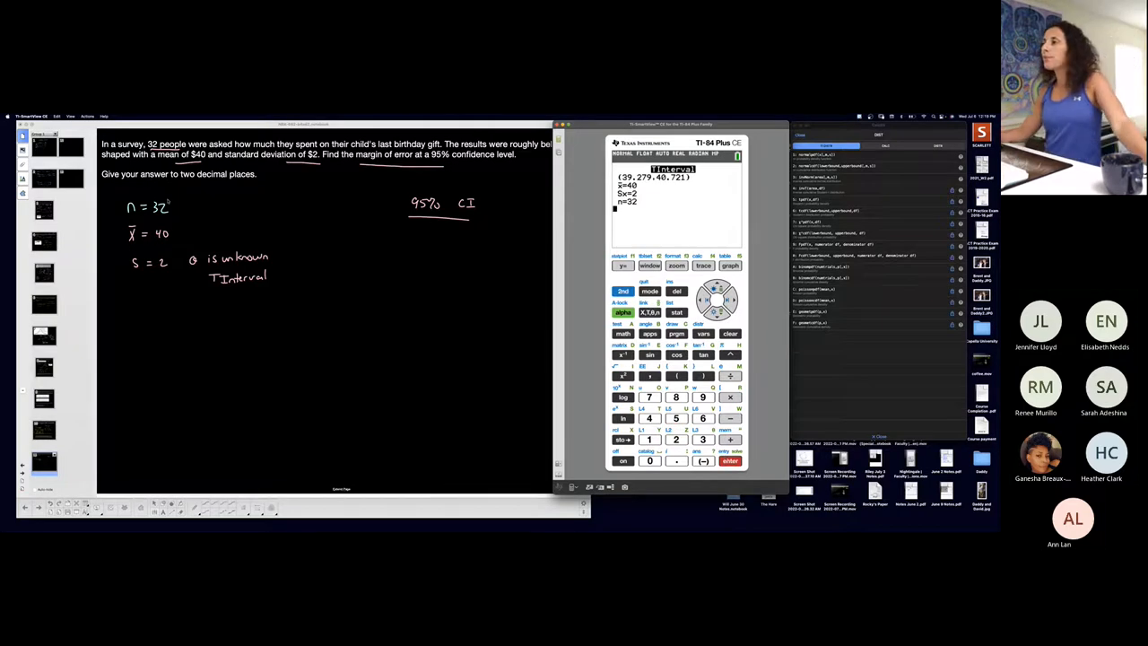
Write the interval (39.279, 40.721) beneath the 95% CI heading
left_click(368, 235)
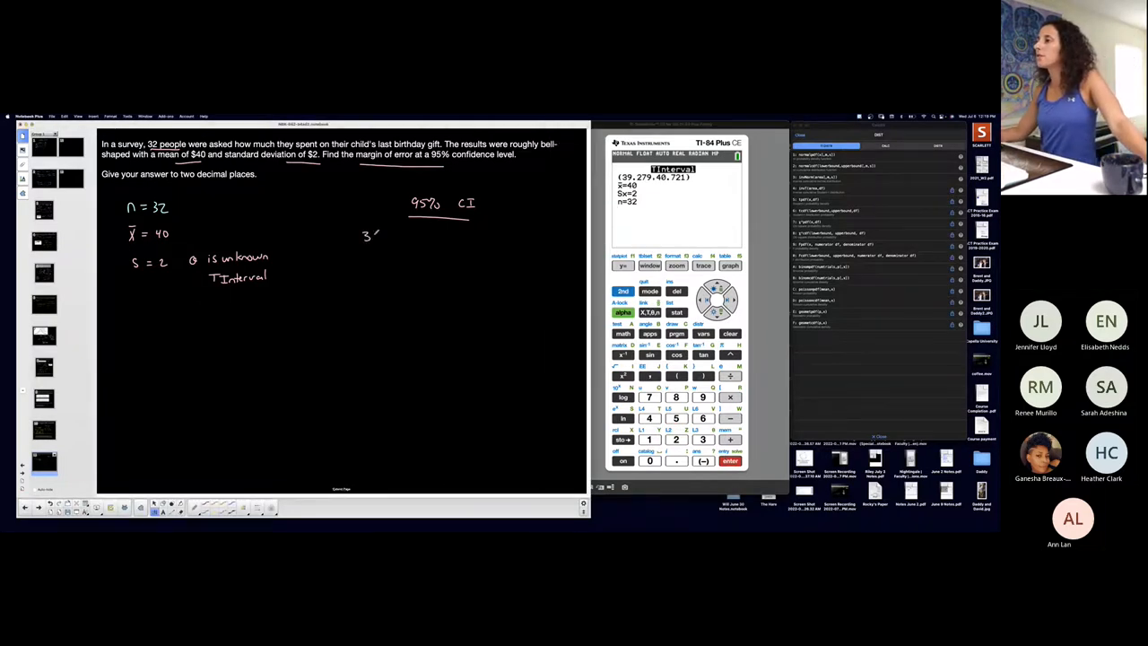
type("39.279,")
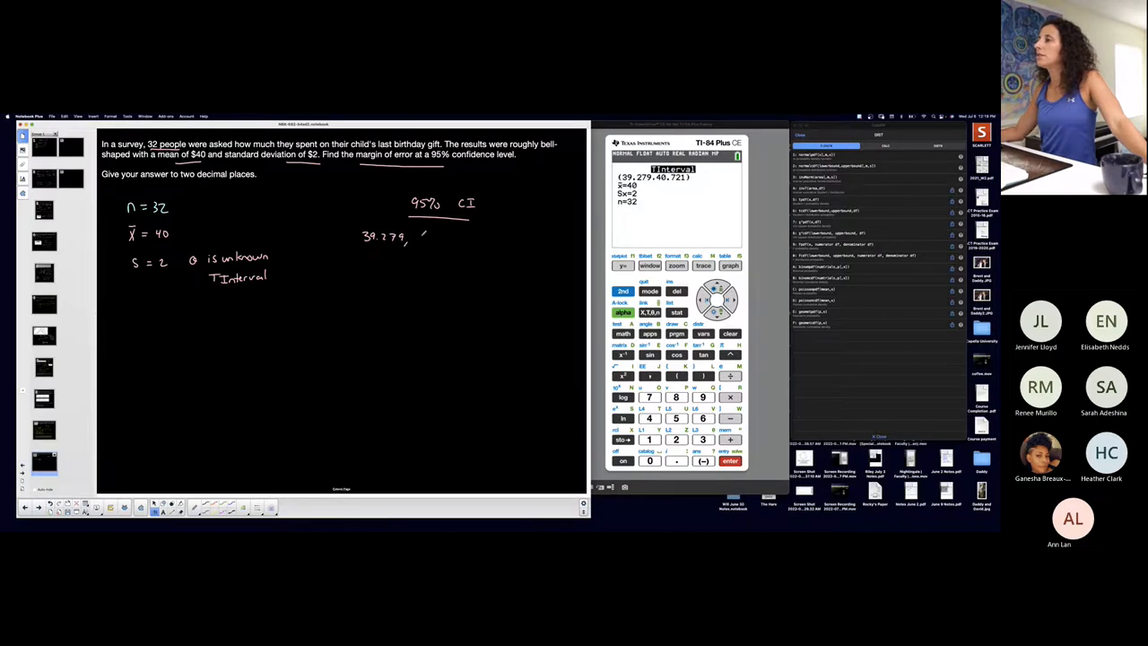
type("40.7")
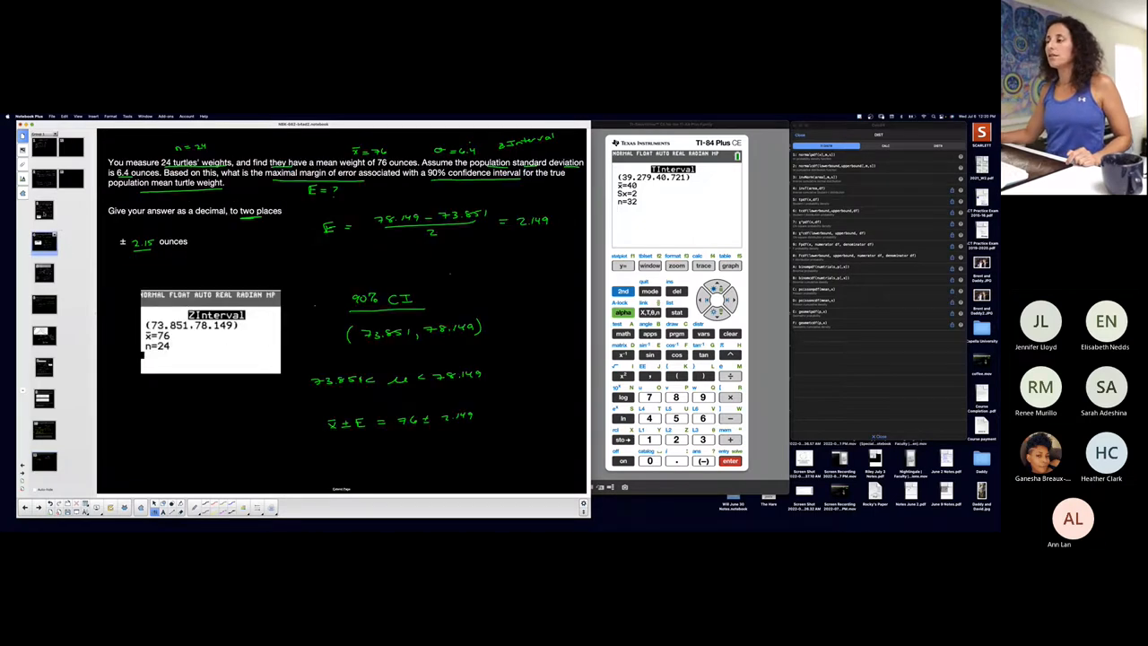
Back on the birthday-gift page, set up E = (40.721 − 39.279)/2
left_click(43, 212)
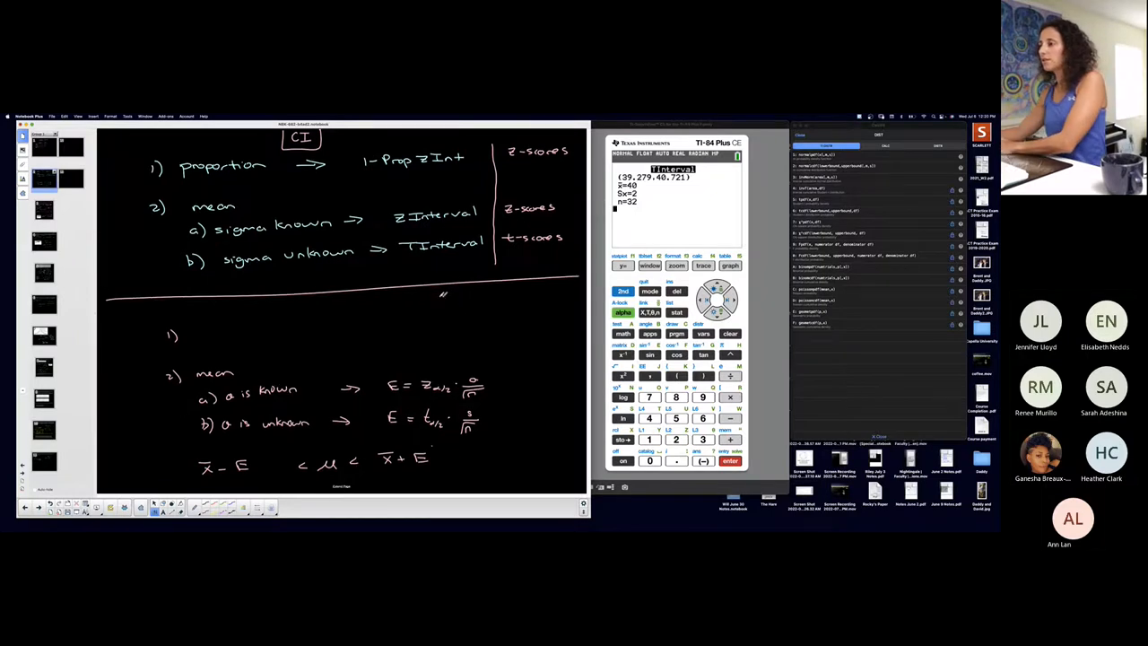
scroll("down", 3)
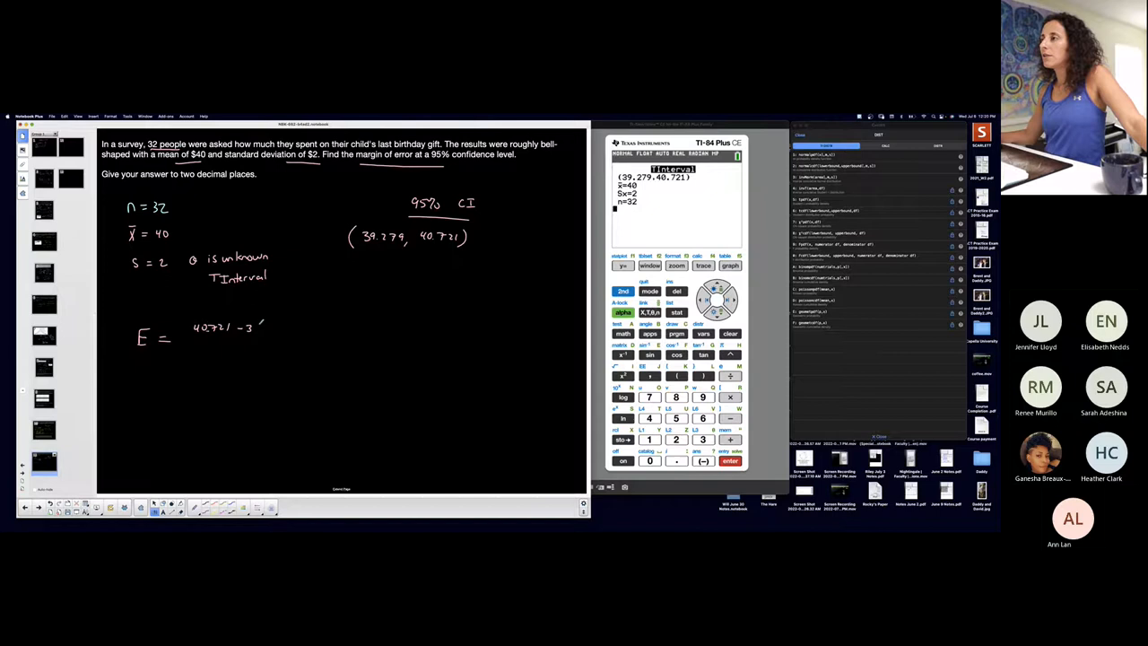
type("39.279")
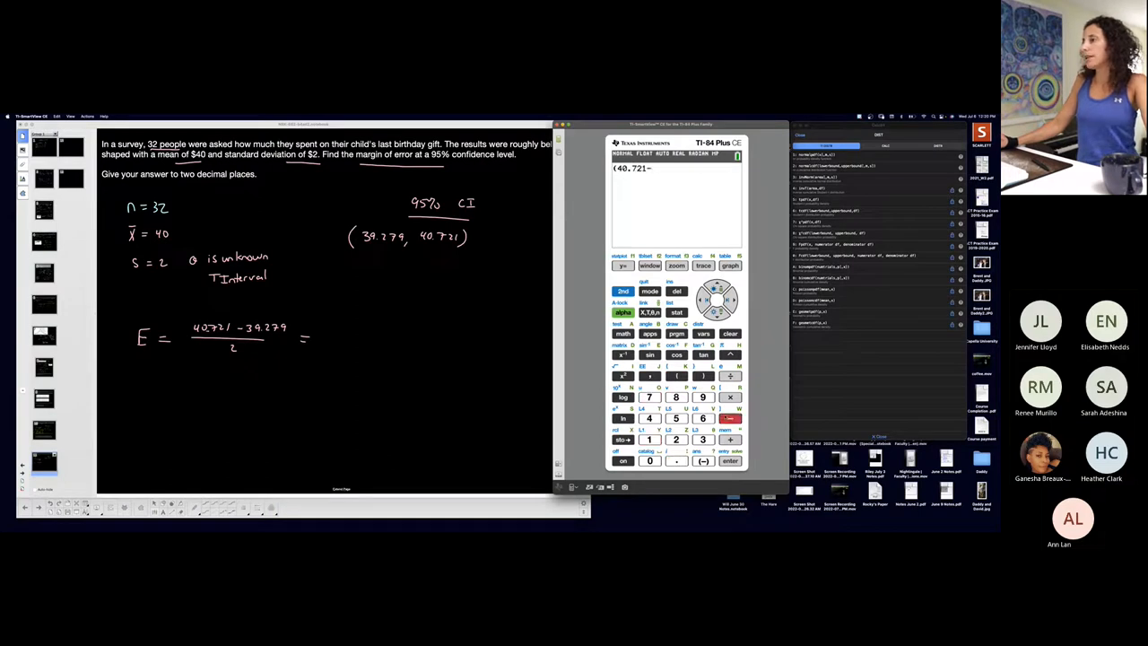
Evaluate (40.721−39.279)/2 = 0.721, then 40.721−39.279/2 = 21.0615 without brackets
left_click(703, 396)
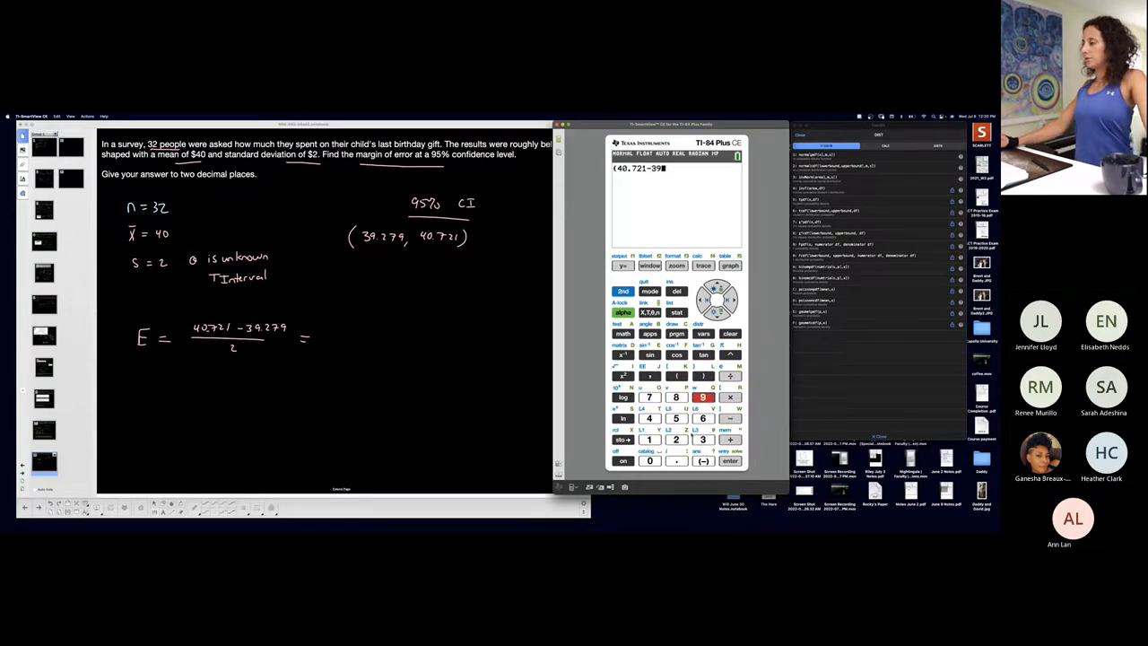
left_click(676, 440)
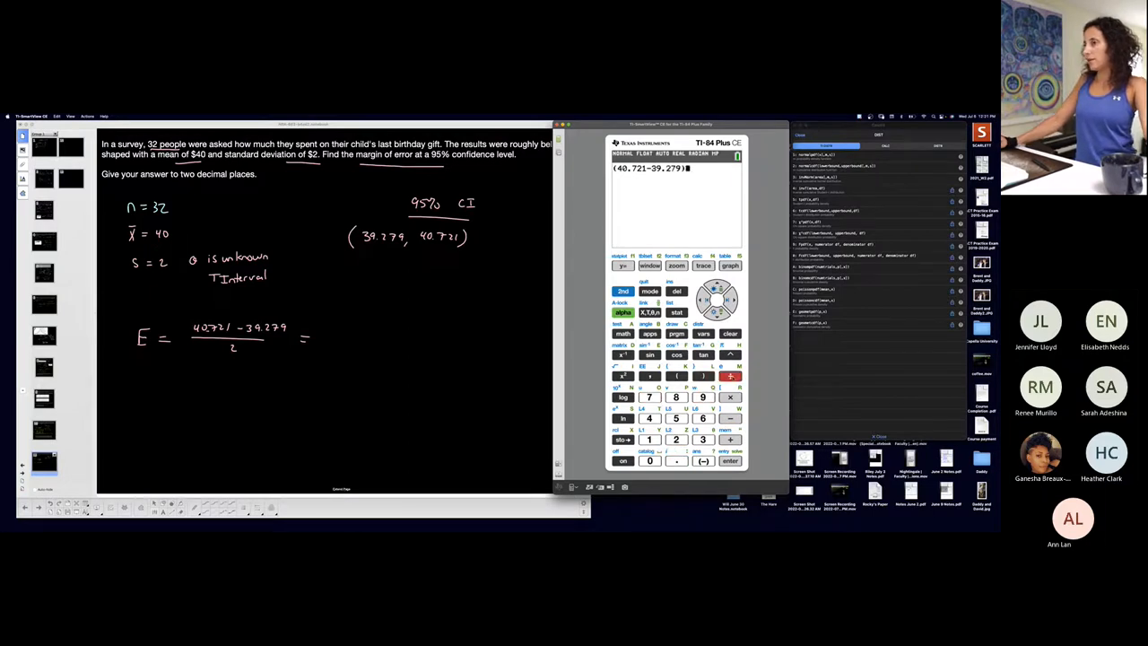
left_click(729, 459)
type("40.721")
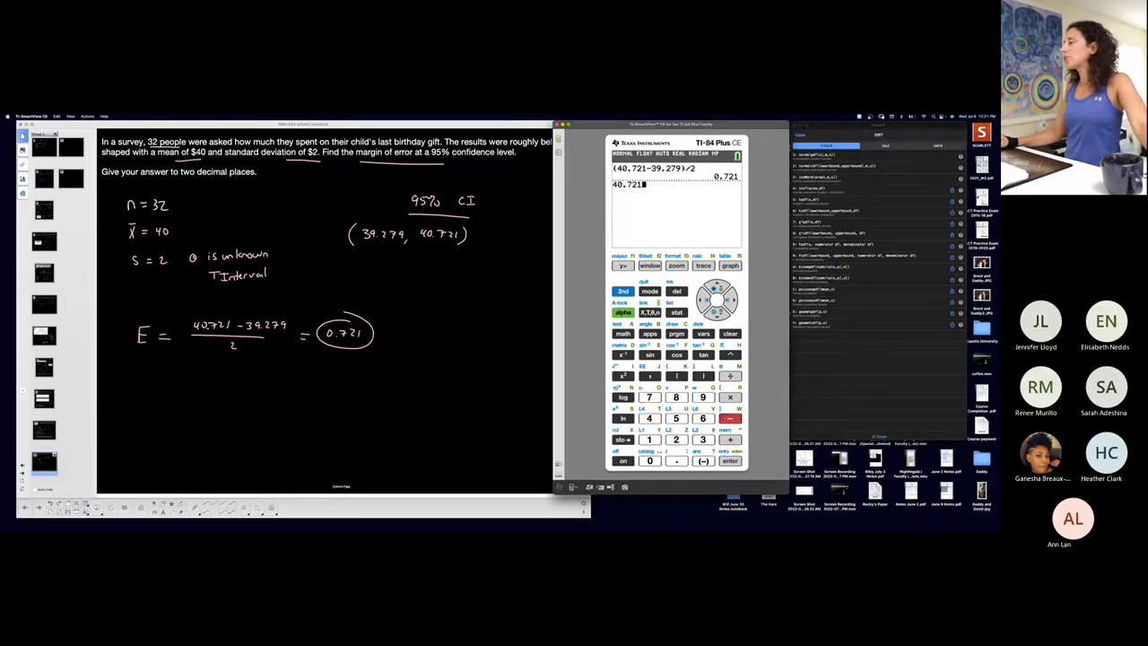
left_click(703, 396)
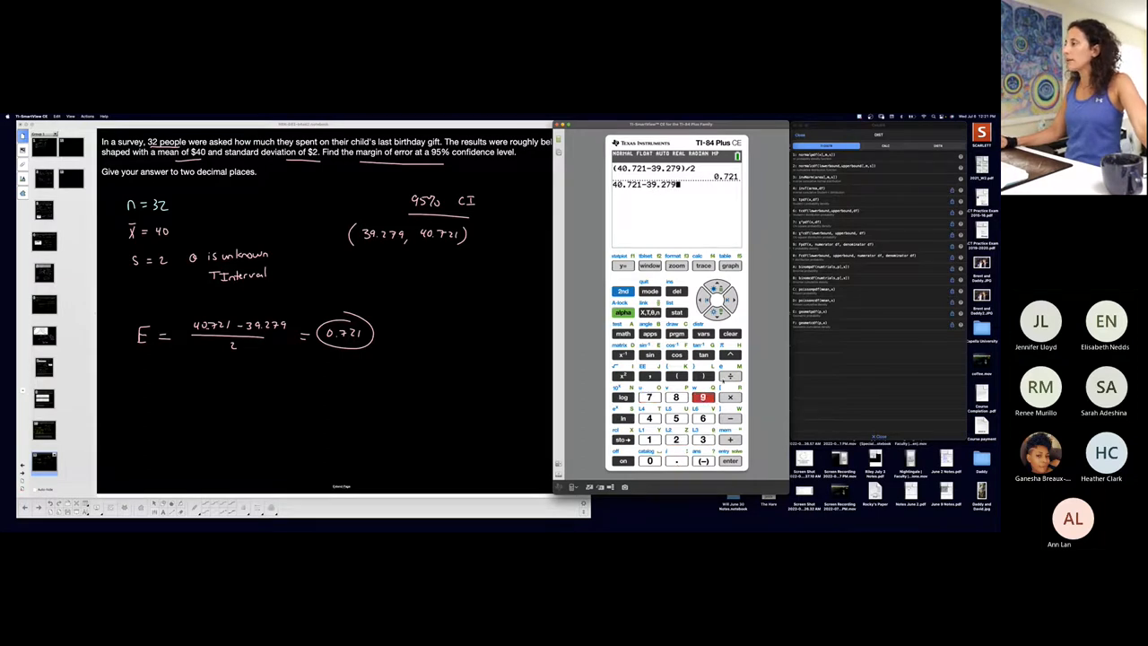
left_click(730, 459)
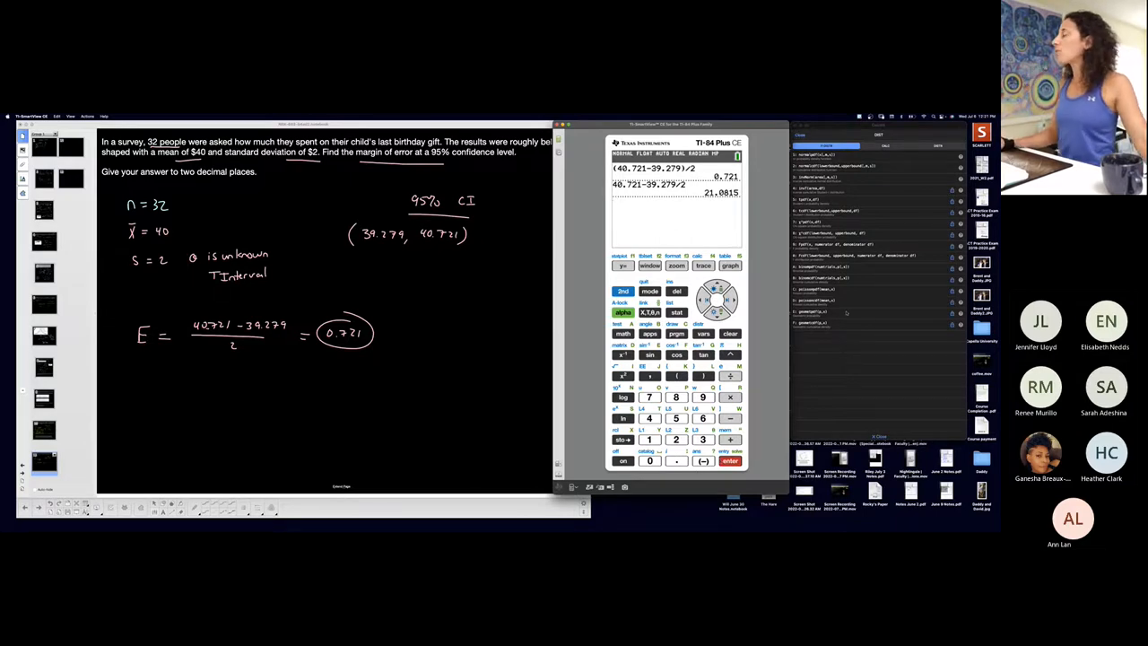
left_click(730, 460)
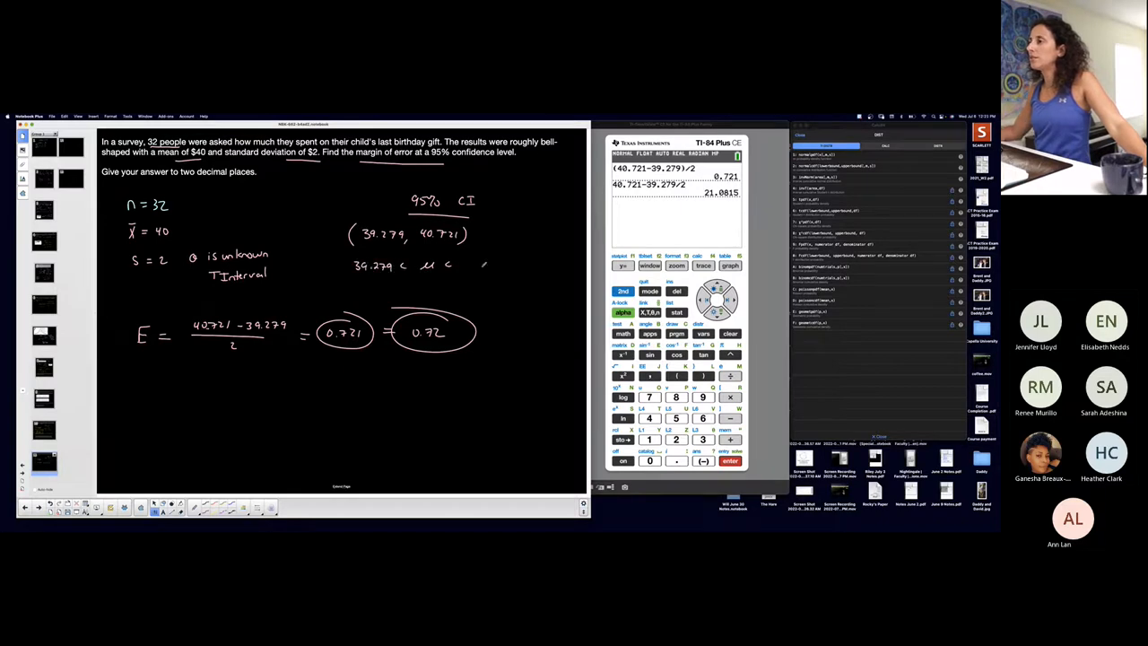
Write the interval 39.279 < μ < 40.721 and x̄ ± E = 40 ± 0.72 with a line beneath
left_click(488, 265)
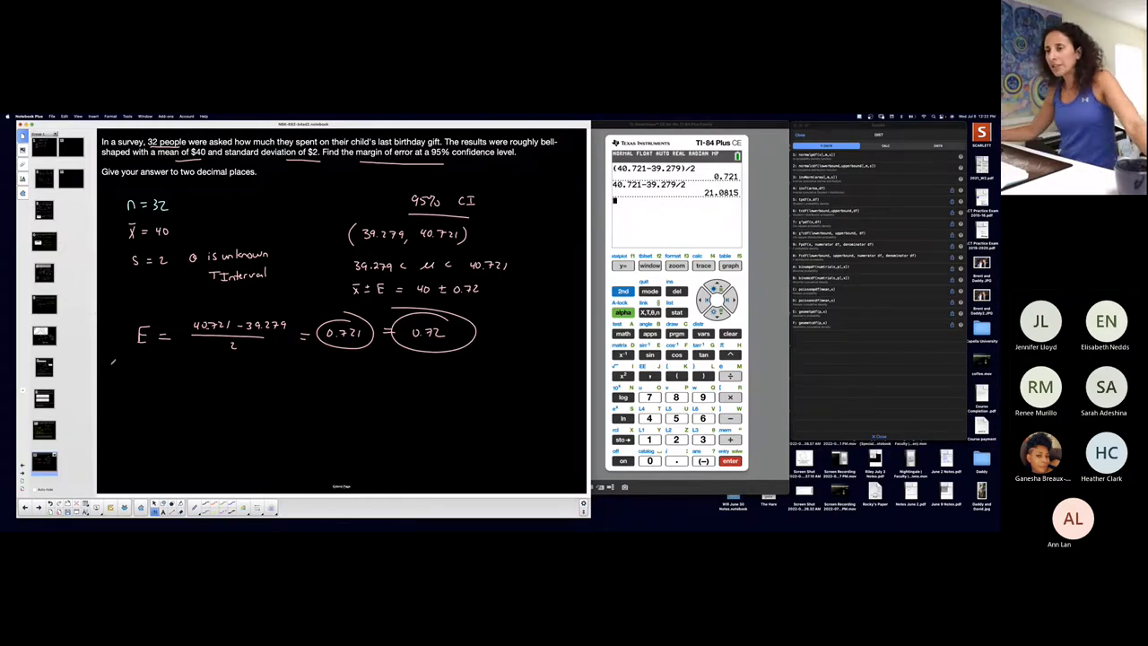
left_click_drag(105, 366, 201, 352)
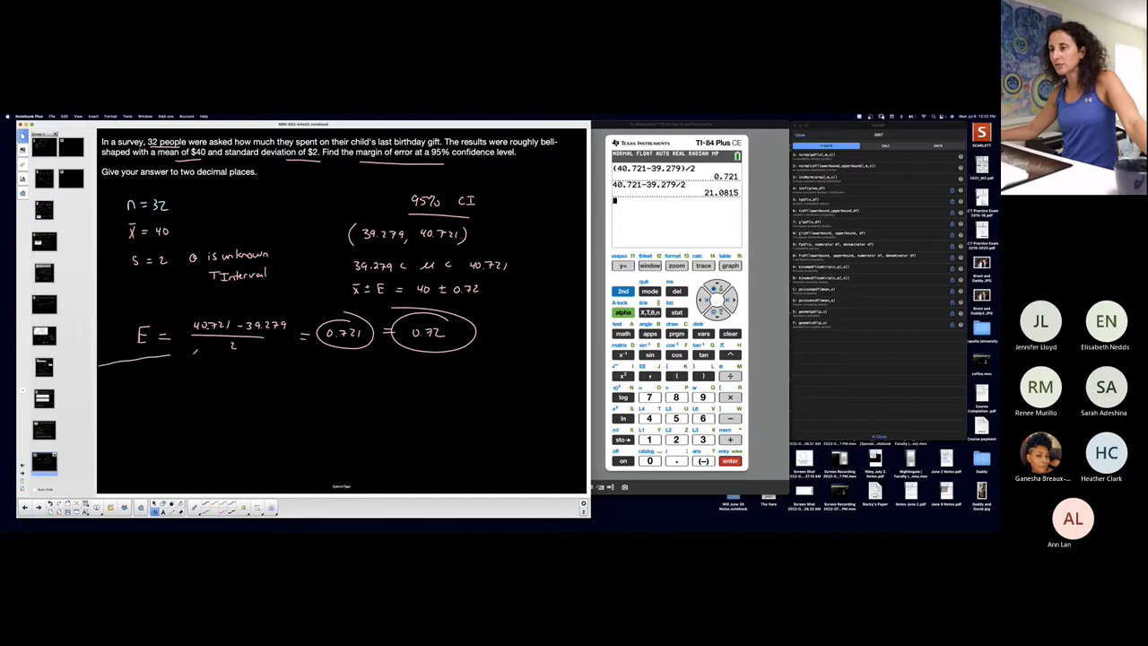
Rule a line across the page and bring in the cookie example's interpretation paragraphs
left_click_drag(99, 363, 574, 362)
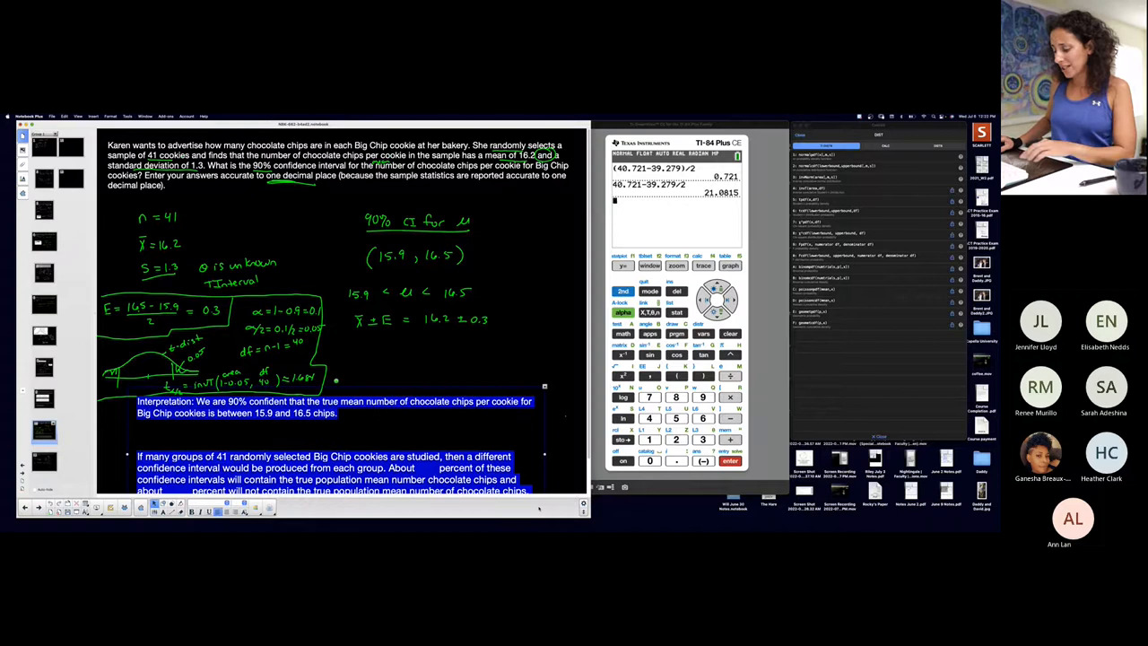
right_click(449, 476)
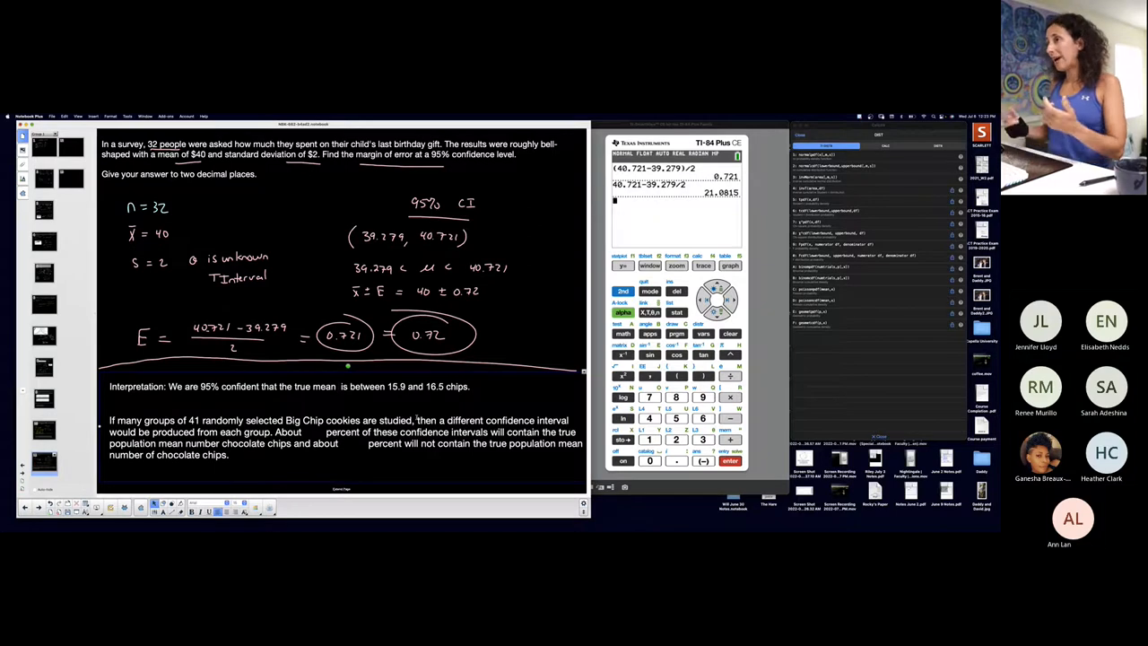
type("amount spent on a child's last birthday gift")
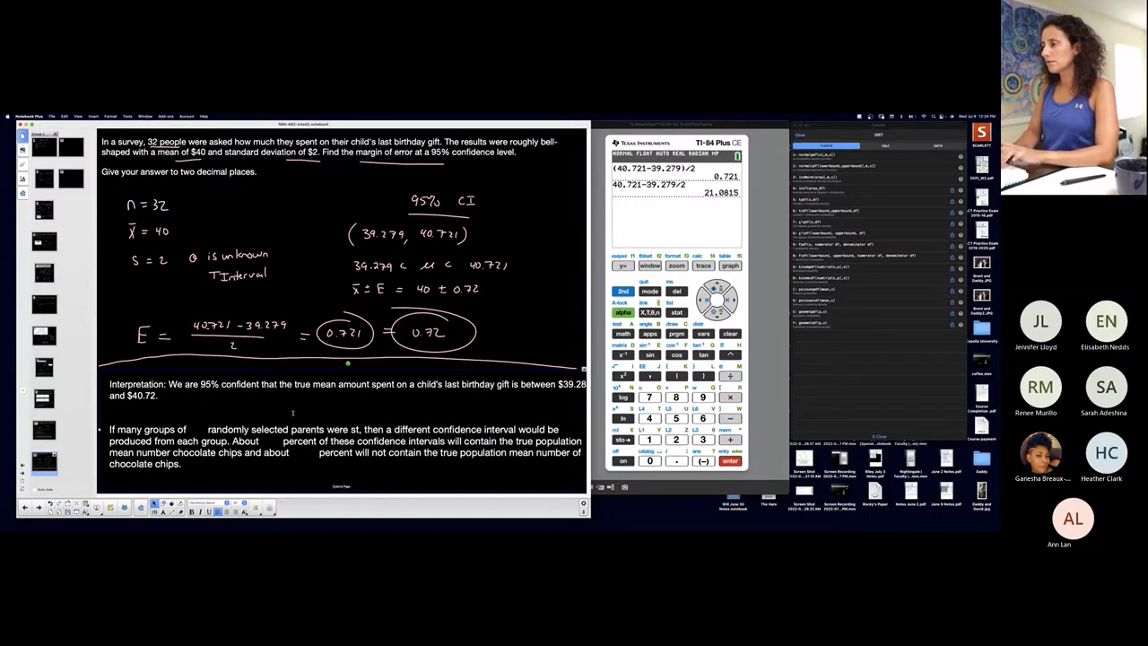
Reword the pasted text to reference parents and the true amount spent on a child's birthday gift
type("udied")
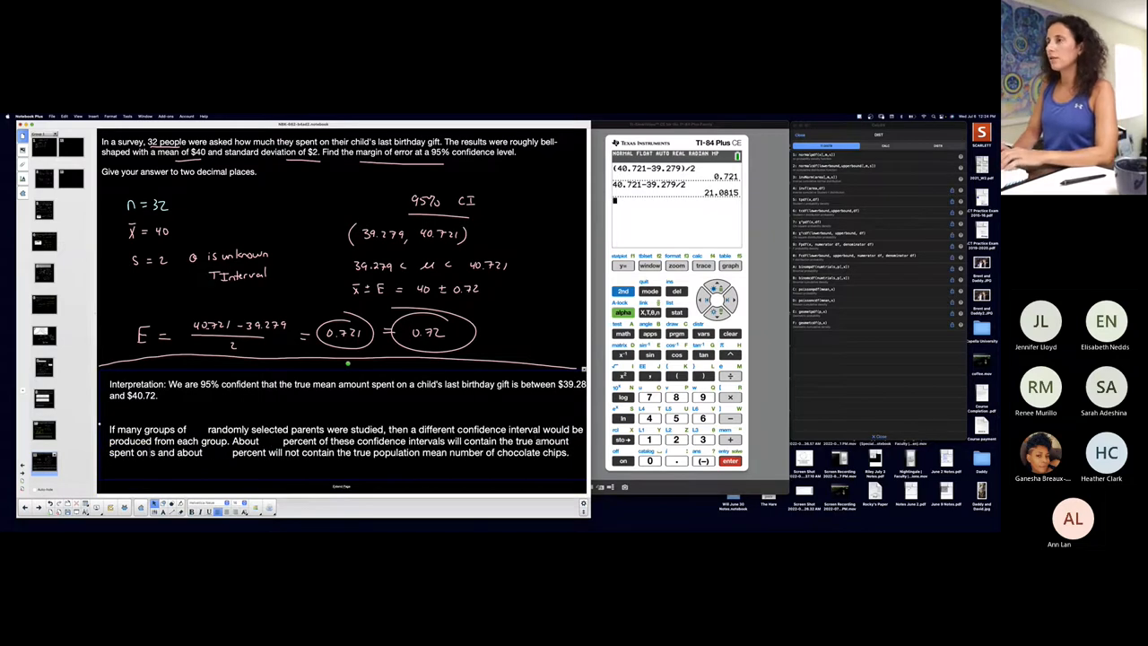
type("thris")
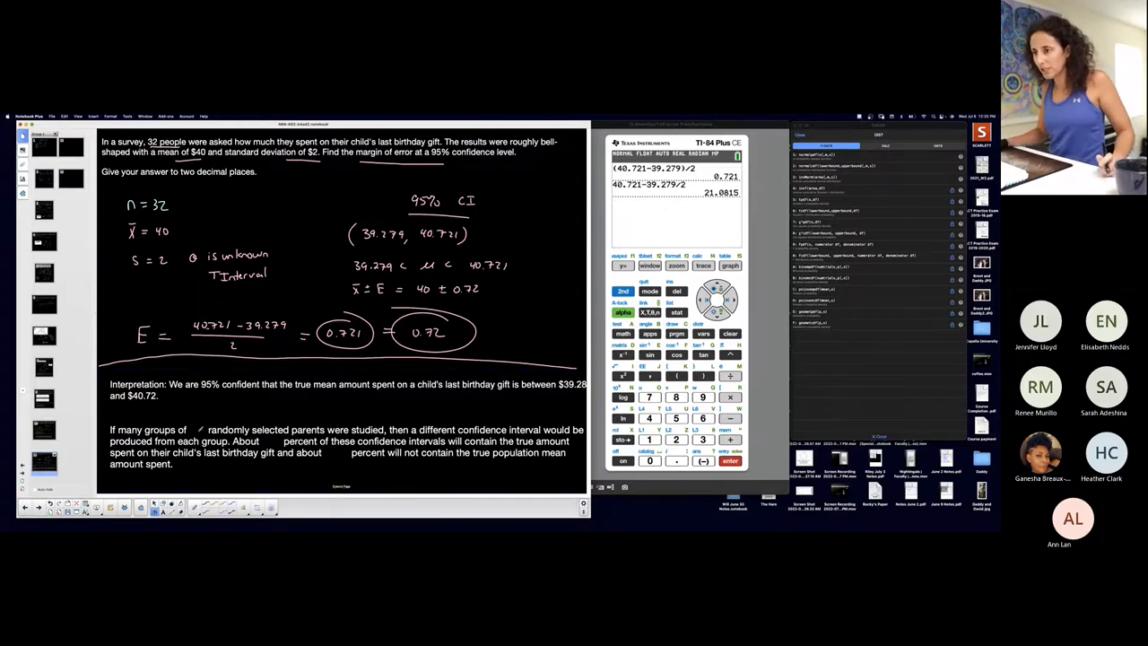
Fill the blanks with 32 groups, 95 percent and 5 percent, then head new notes 95% CL
left_click(190, 508)
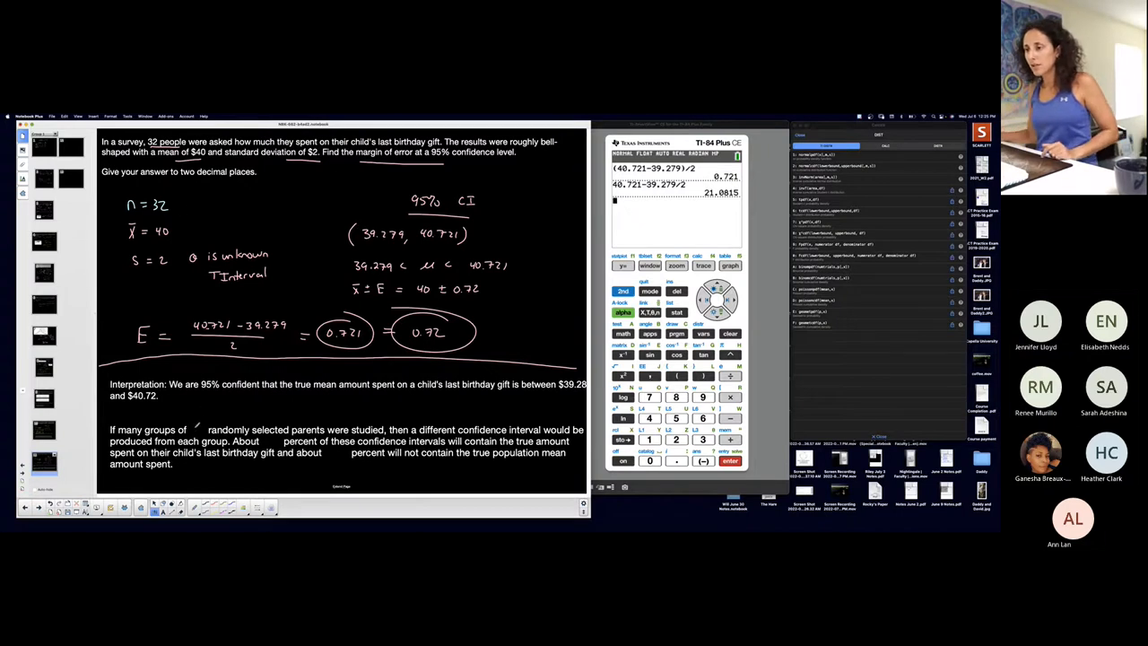
left_click(196, 431)
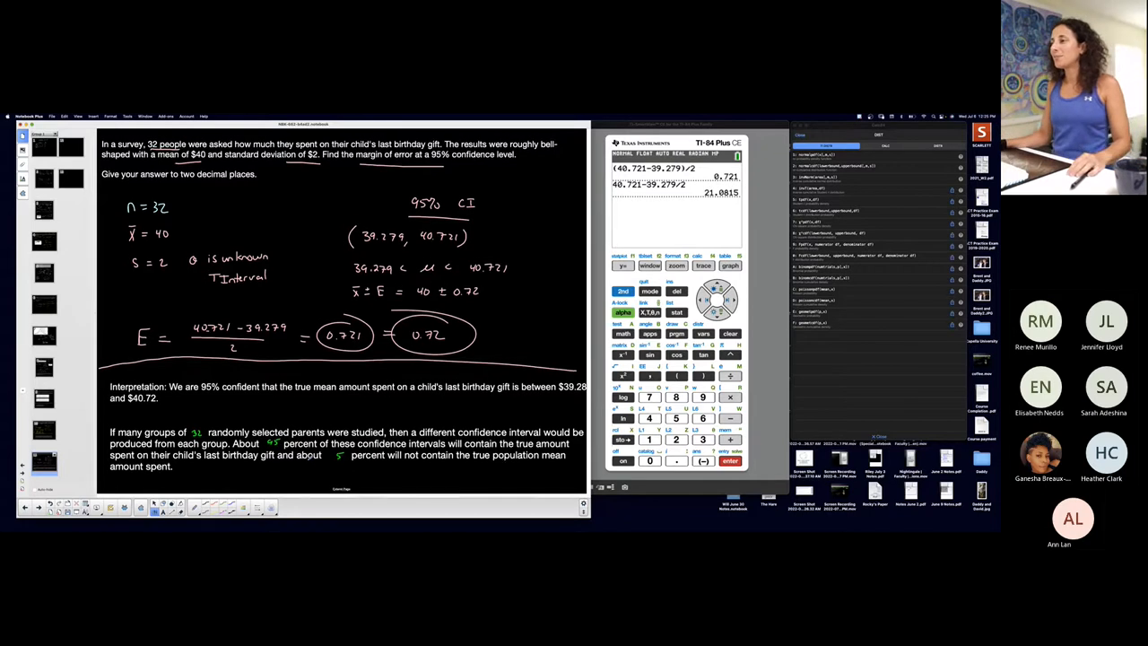
scroll("down", 3)
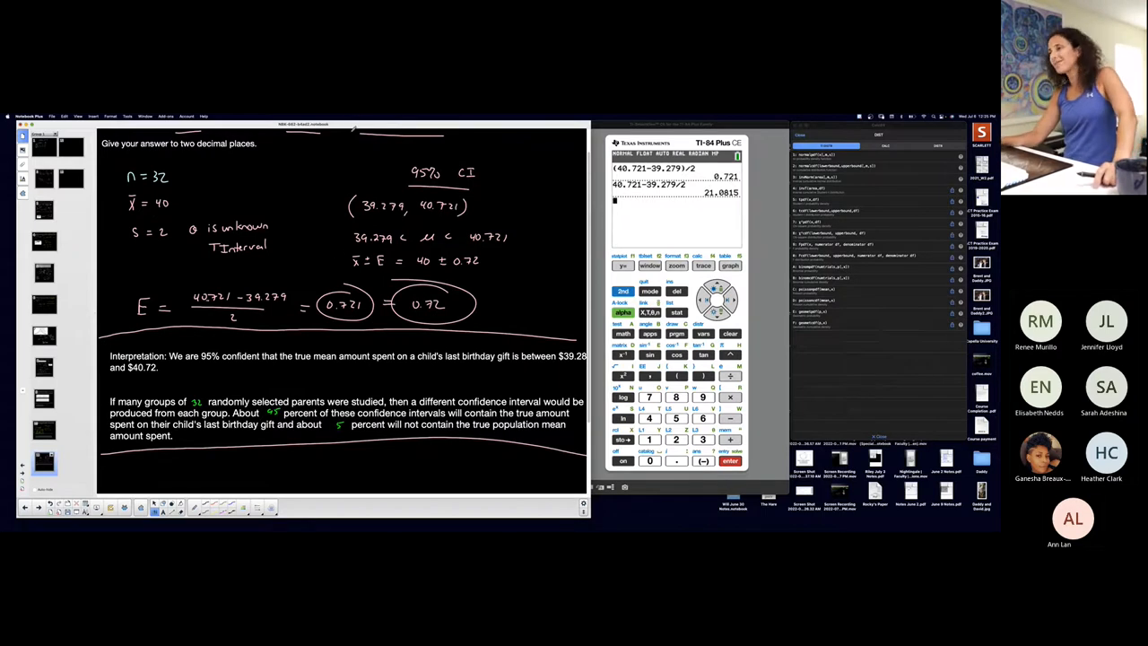
scroll("up", 3)
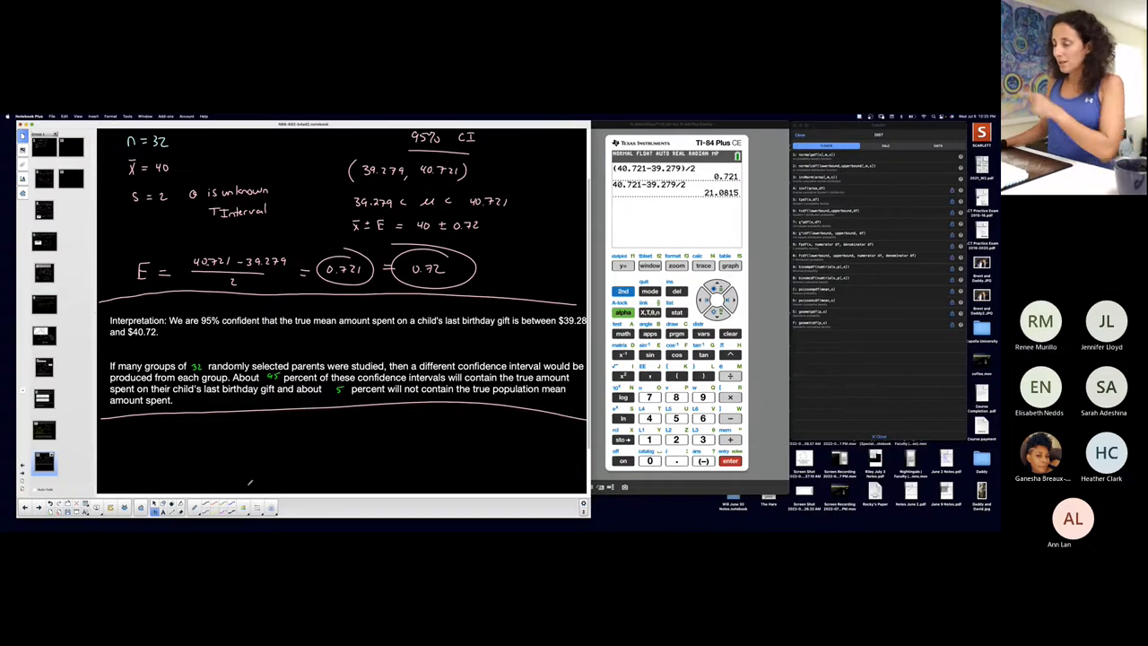
left_click(156, 508)
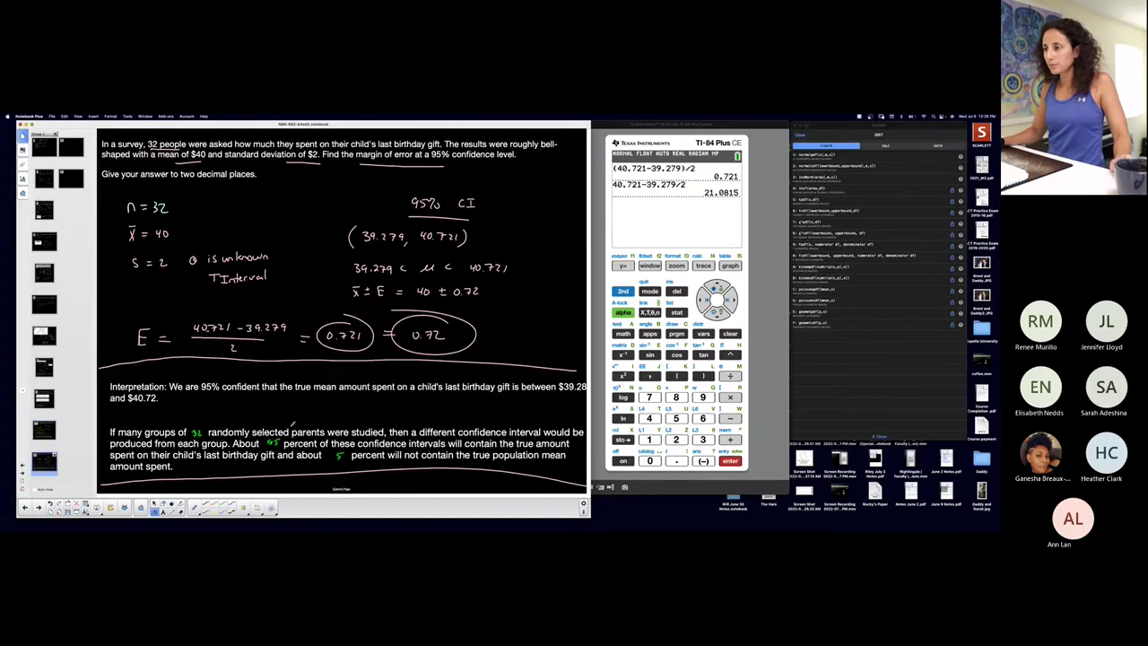
scroll("down", 3)
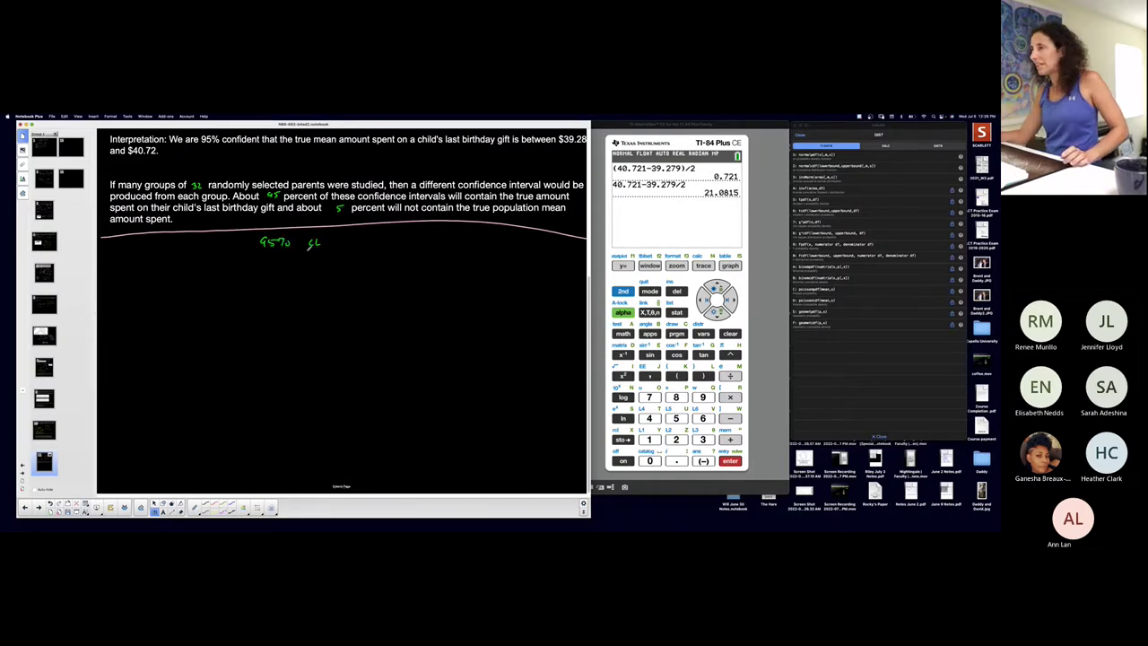
Write α = 1 − 0.95 = 0.05 and α/2 = 0.05/2 = 0.025, then sketch the t-curve with 0.025 tail and invT
left_click_drag(262, 253, 316, 253)
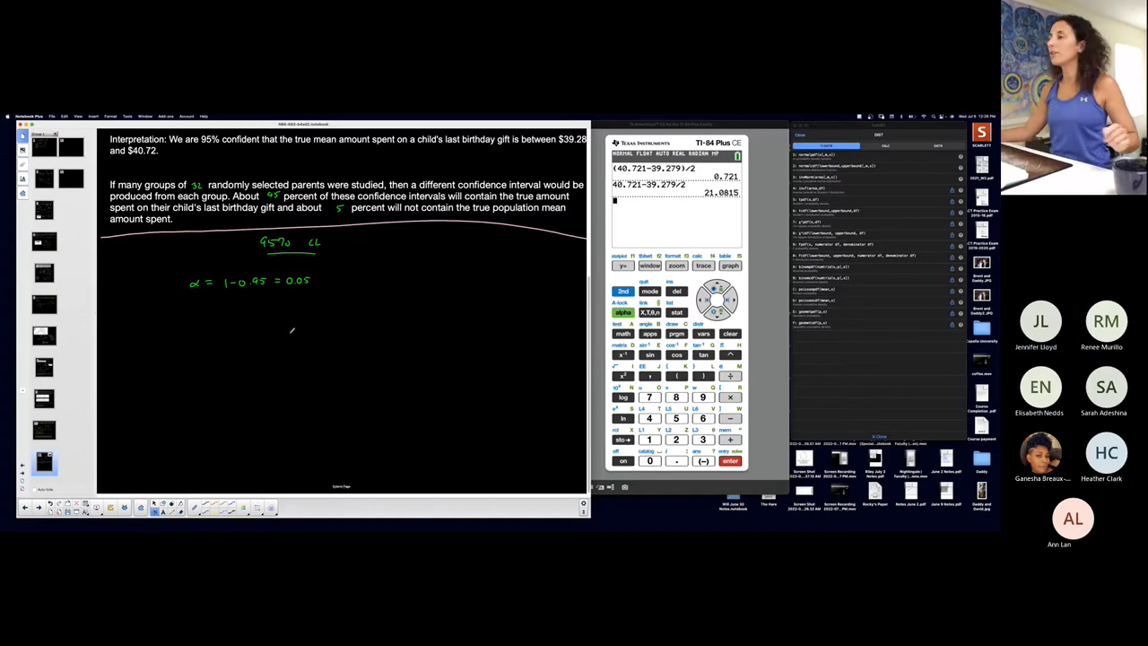
left_click(196, 305)
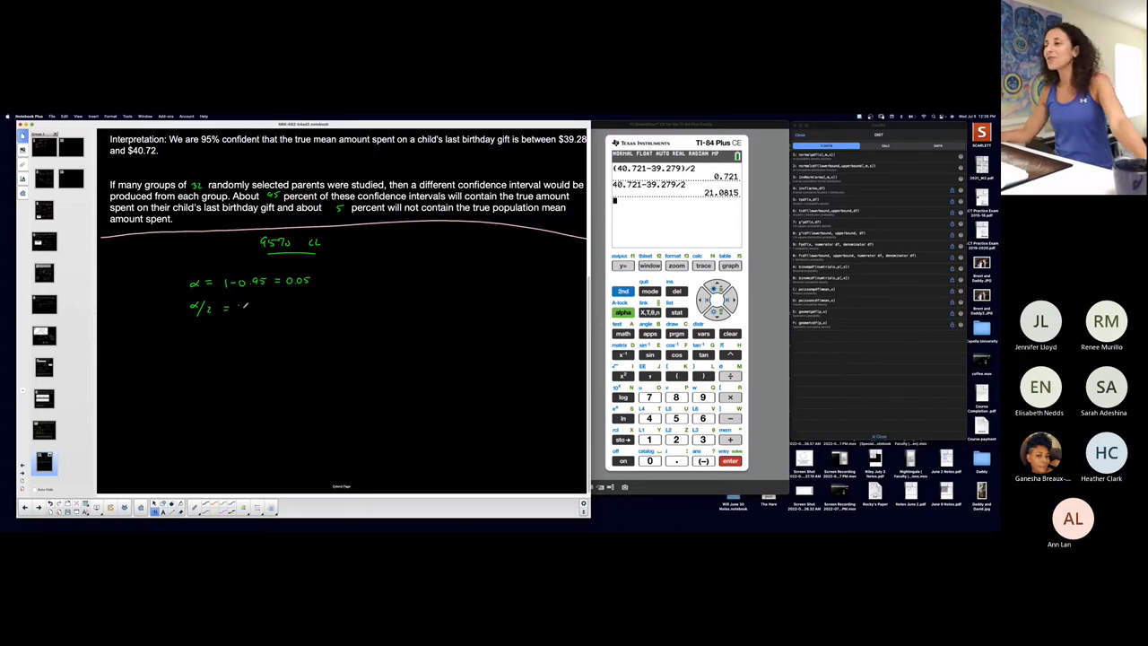
type("0.05/2 = 0.025")
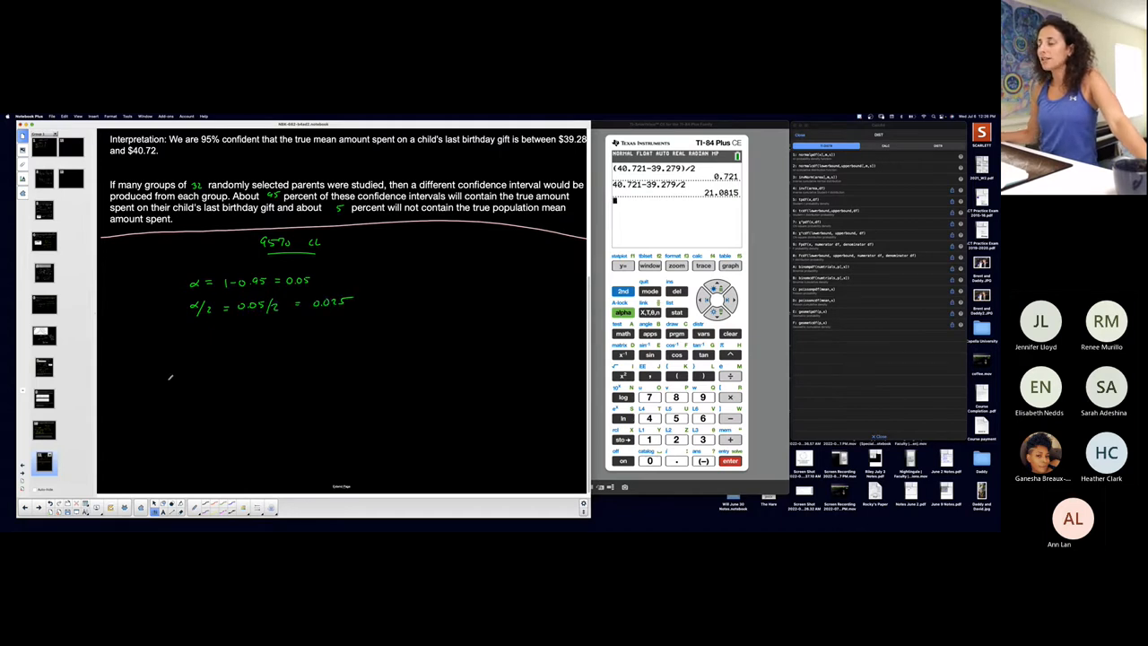
left_click_drag(165, 380, 301, 380)
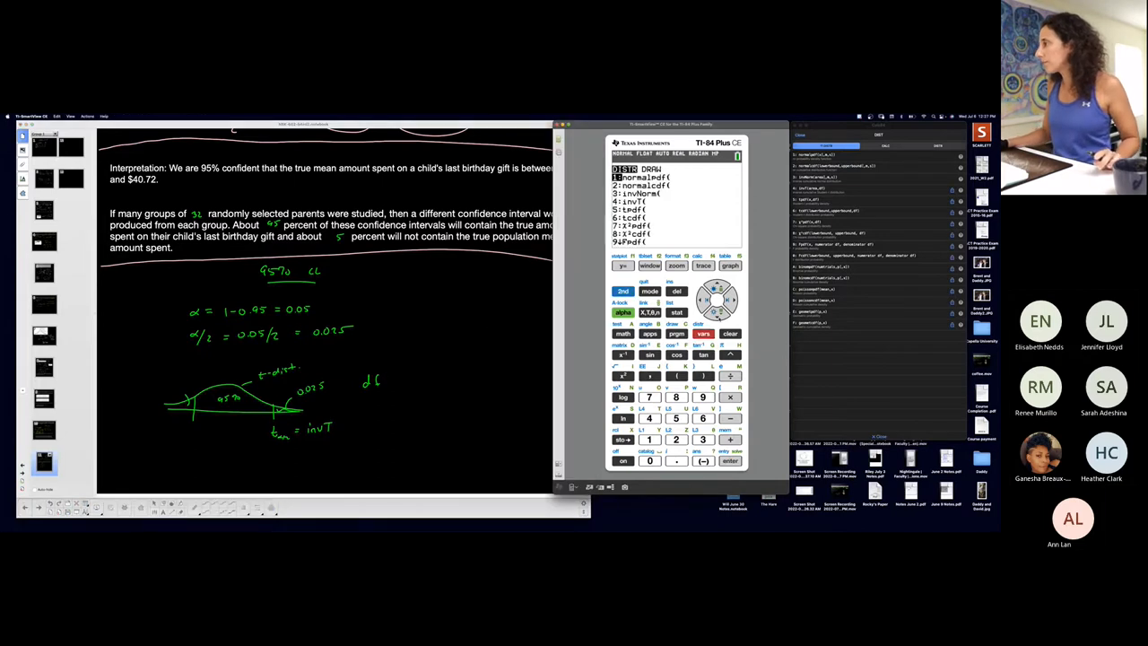
Enter invT from the DISTR menu with area 1−.025 and df 31
left_click(703, 312)
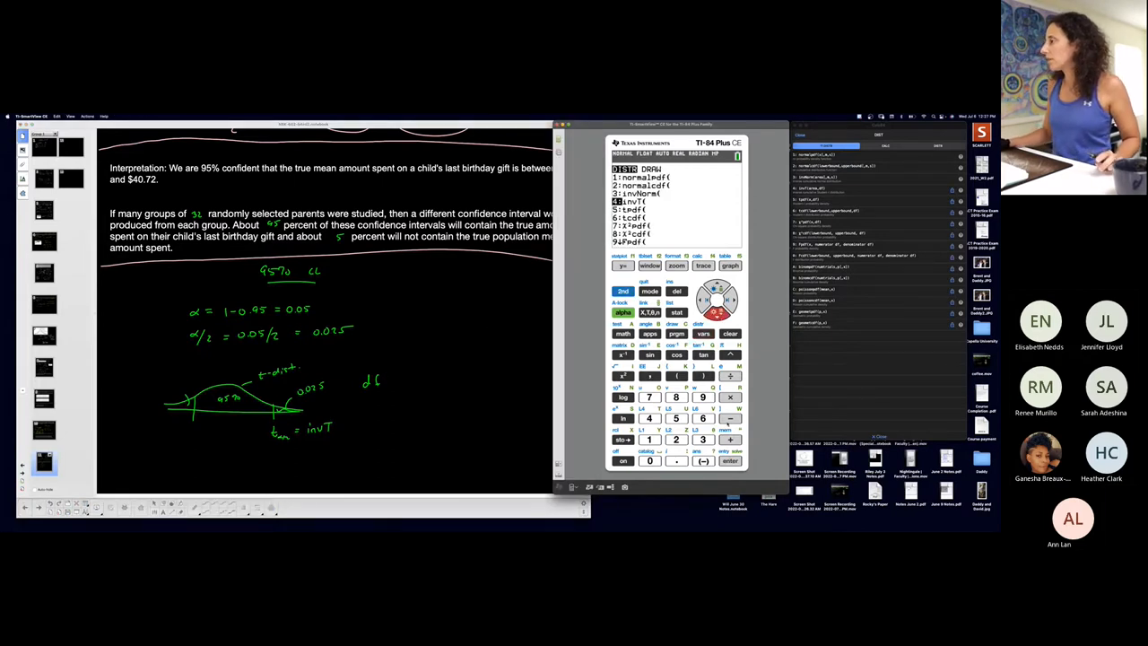
left_click(731, 459)
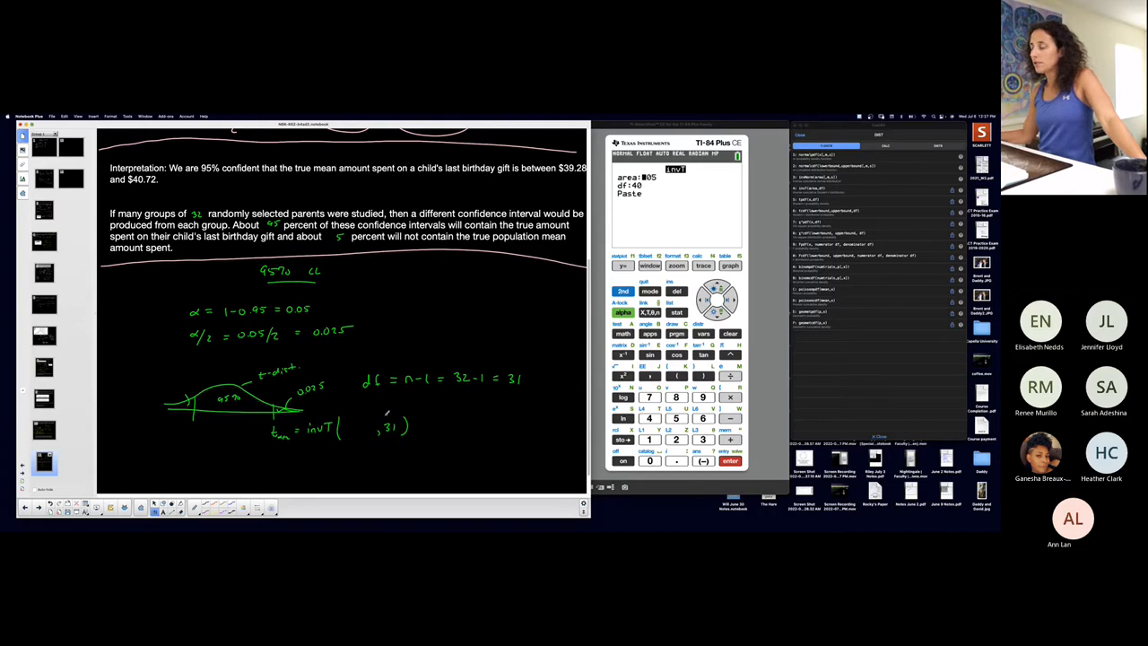
mouse_move(386, 416)
type("1-")
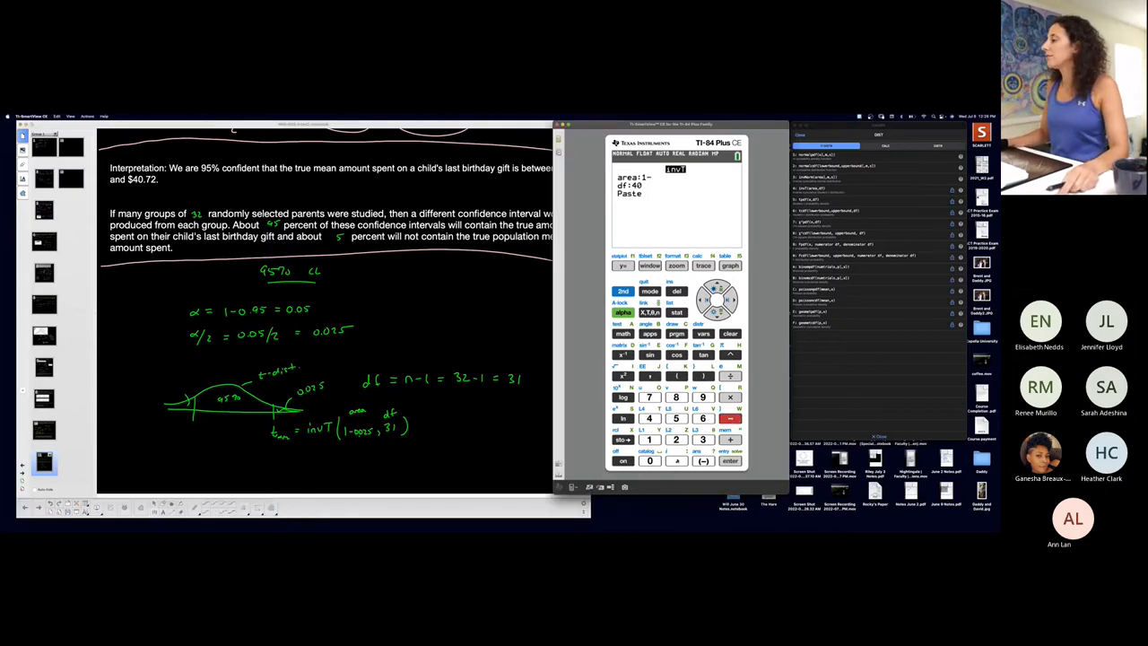
left_click(676, 418)
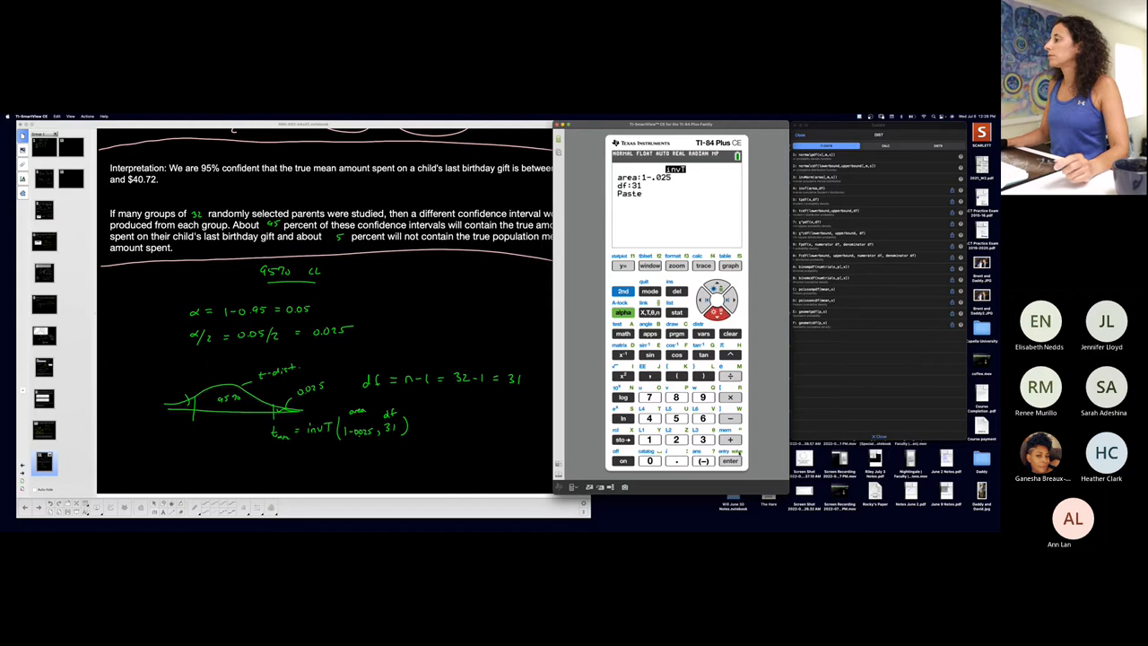
Paste and evaluate invT(1−.025,31) to get a critical t of about 2.0395
left_click(730, 460)
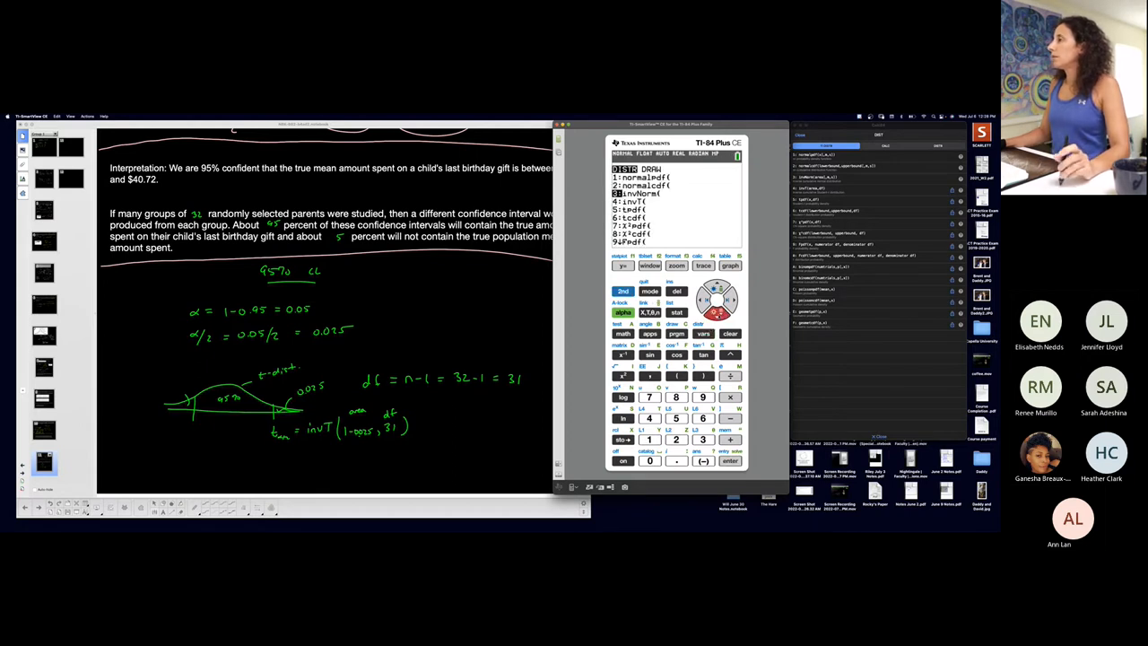
left_click(731, 460)
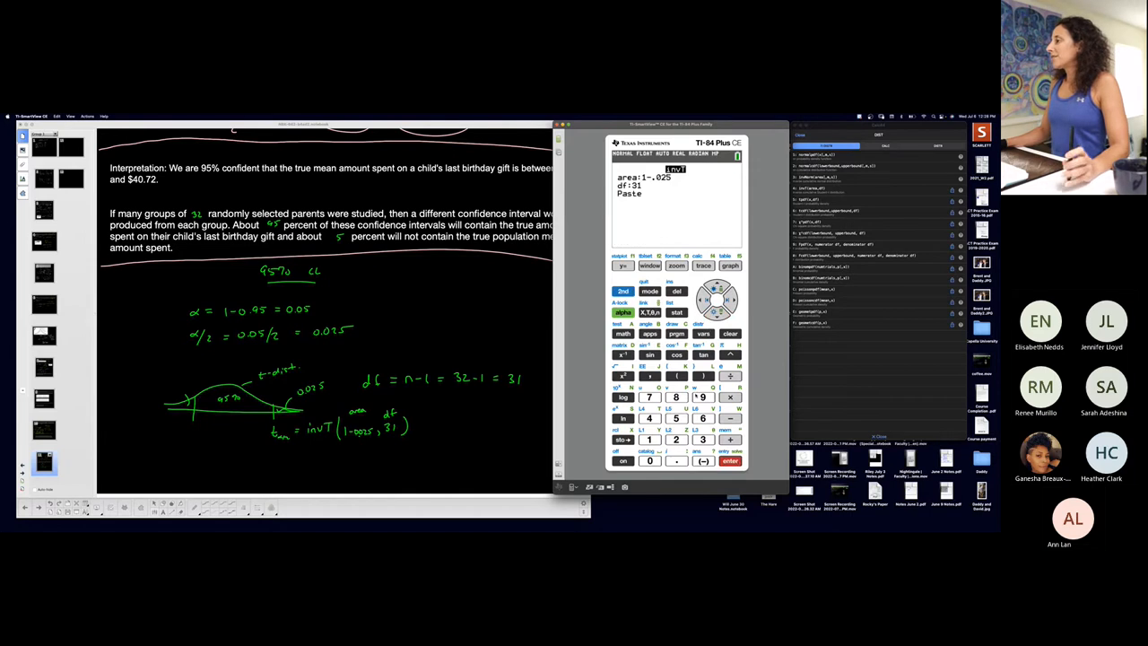
left_click(676, 418)
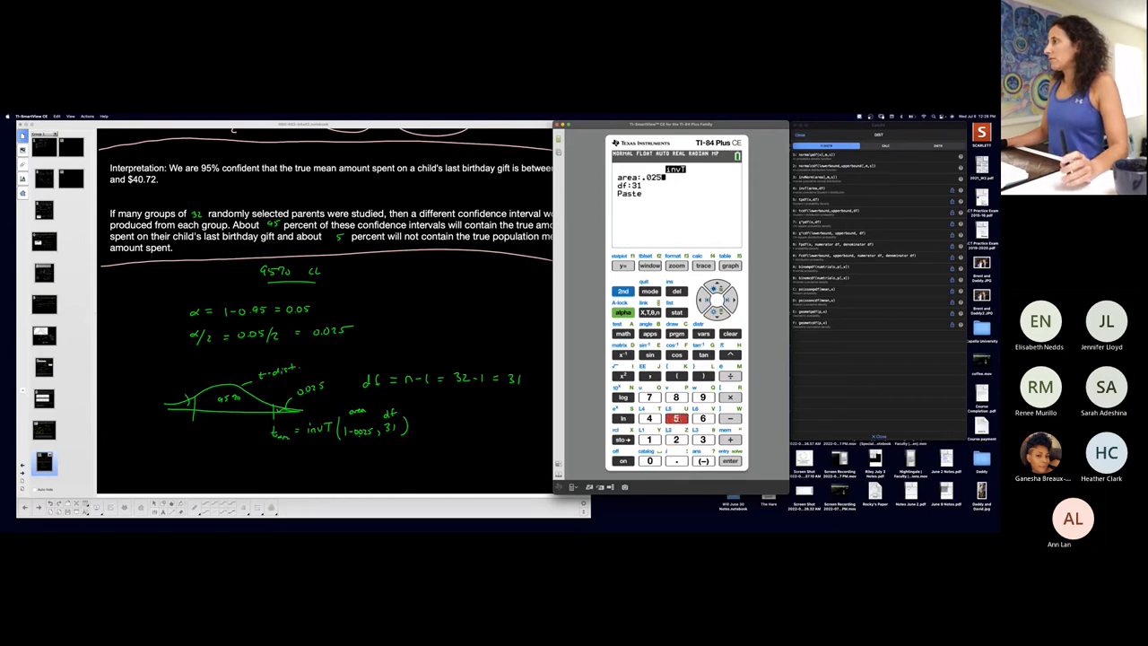
left_click(731, 459)
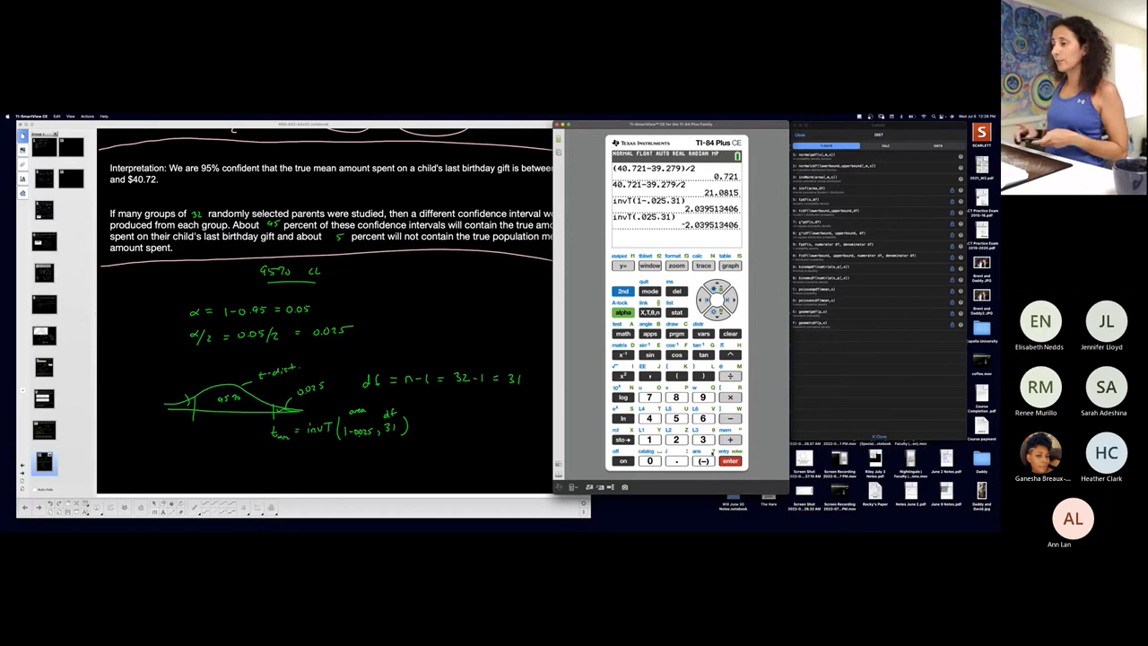
mouse_move(689, 522)
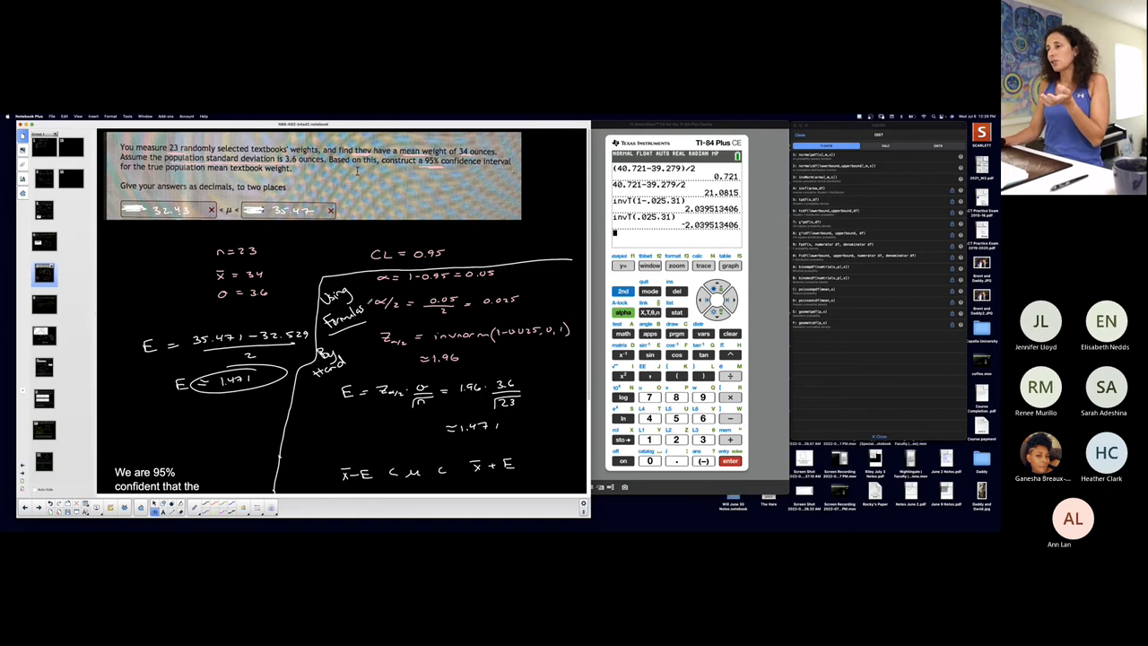
scroll("down", 3)
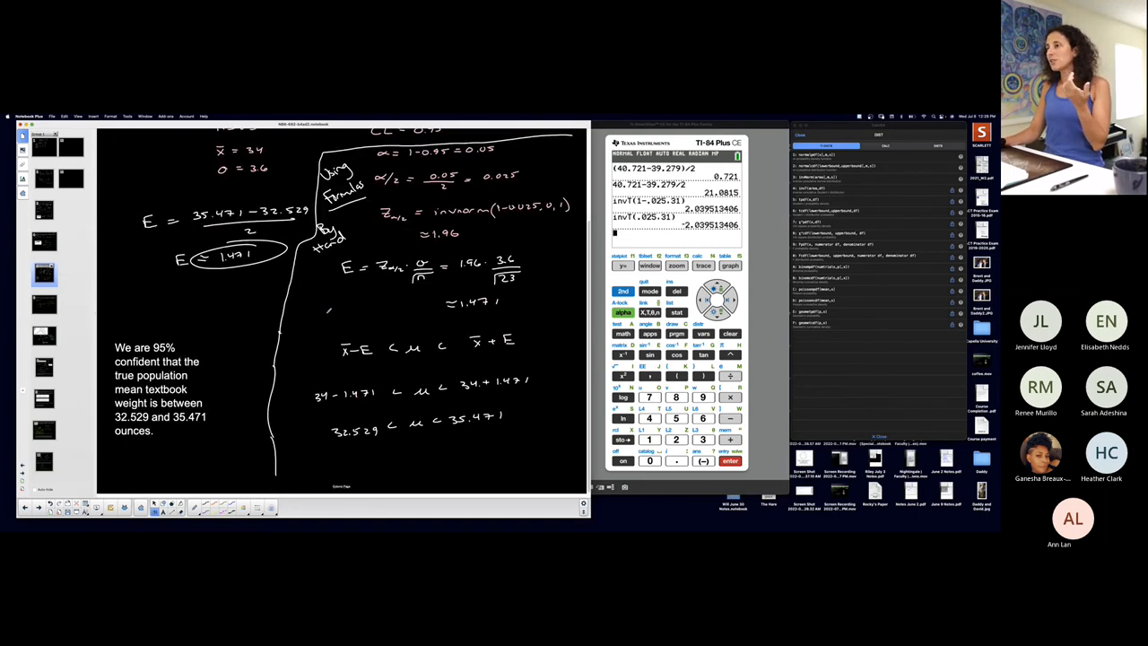